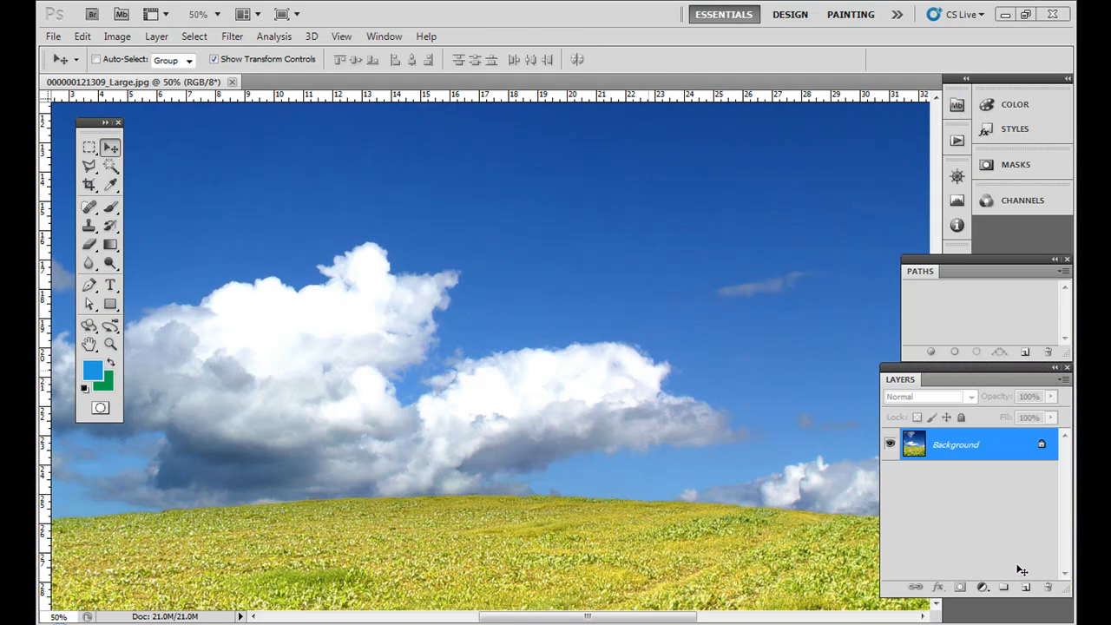
{"action": "mouse_move", "coordinate": [439, 267]}
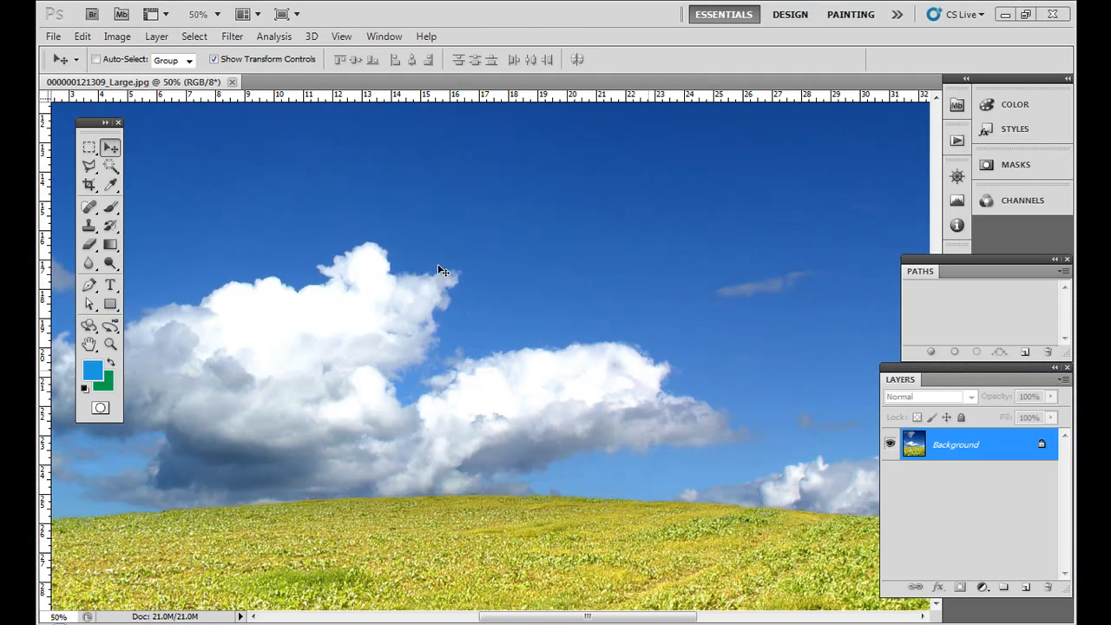
{"action": "mouse_move", "coordinate": [215, 302]}
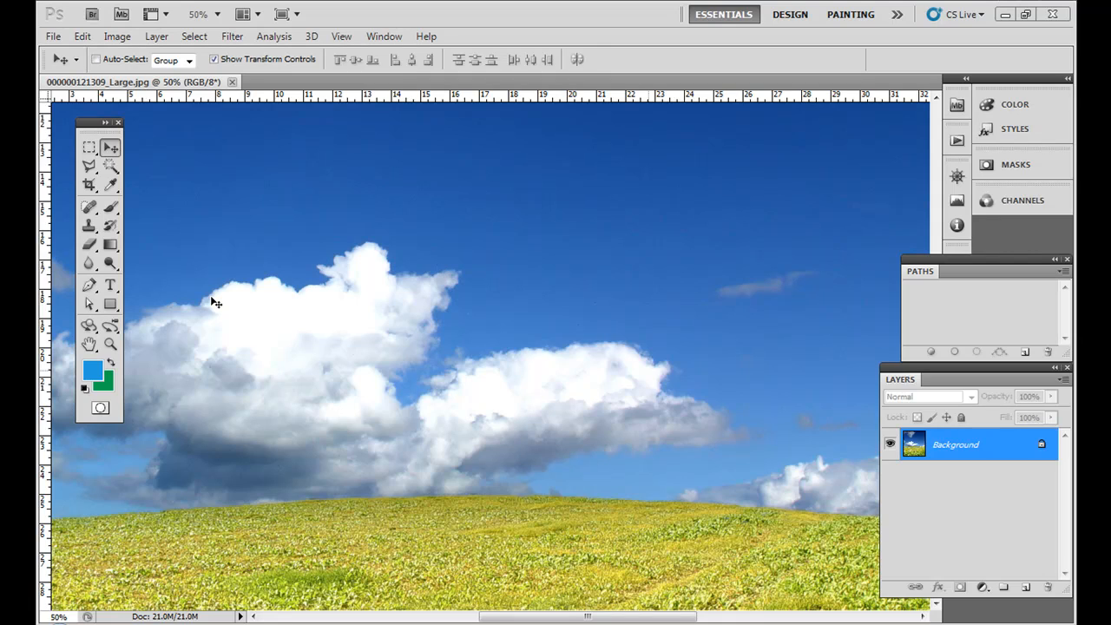
{"action": "mouse_move", "coordinate": [355, 195]}
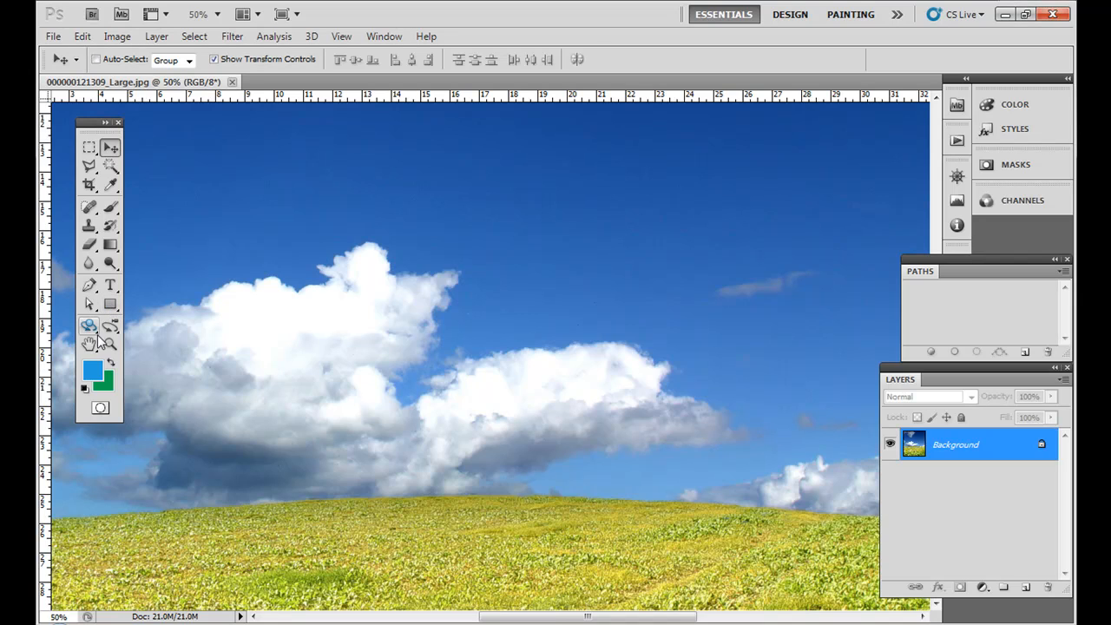
Step: Open the Window menu's panel list and close it without choosing a panel
{"action": "left_click", "coordinate": [383, 36]}
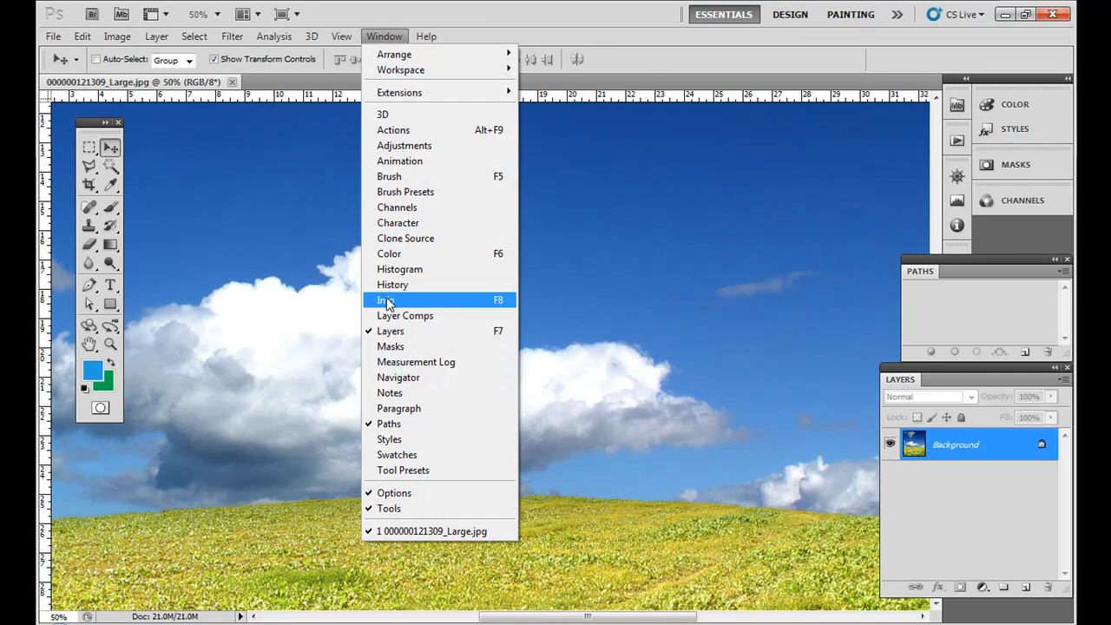
{"action": "left_click", "coordinate": [427, 36]}
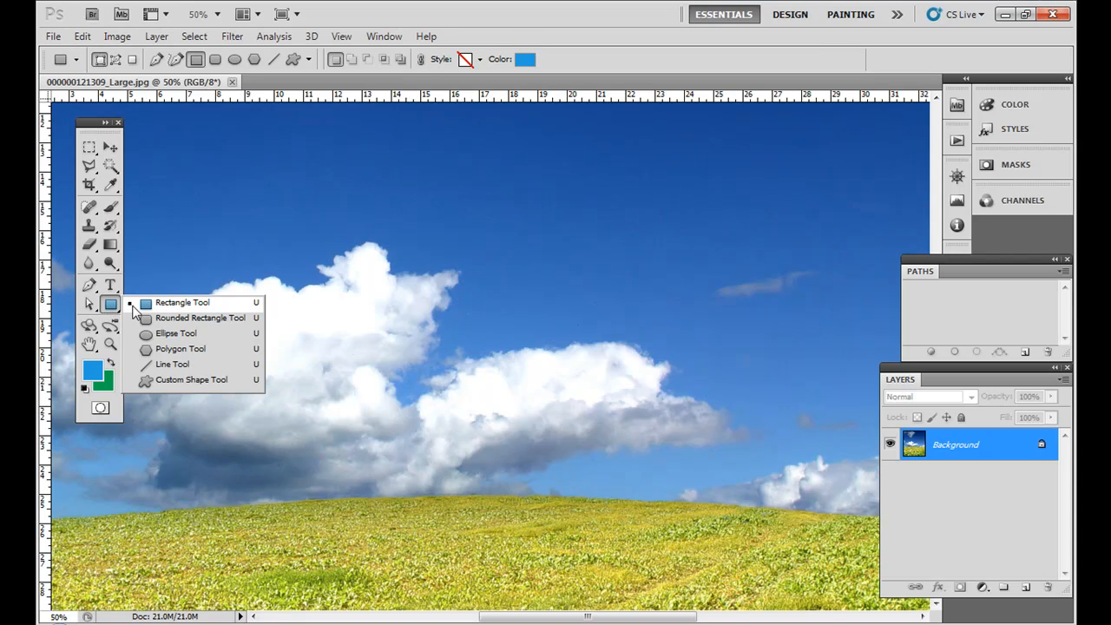
{"action": "mouse_move", "coordinate": [182, 302]}
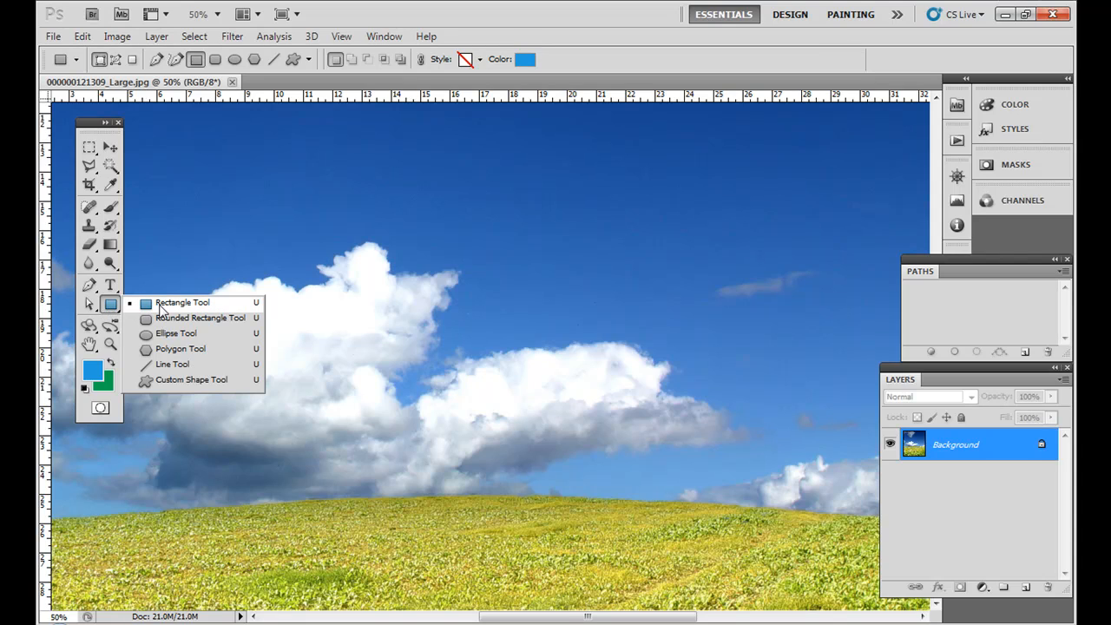
{"action": "mouse_move", "coordinate": [178, 349]}
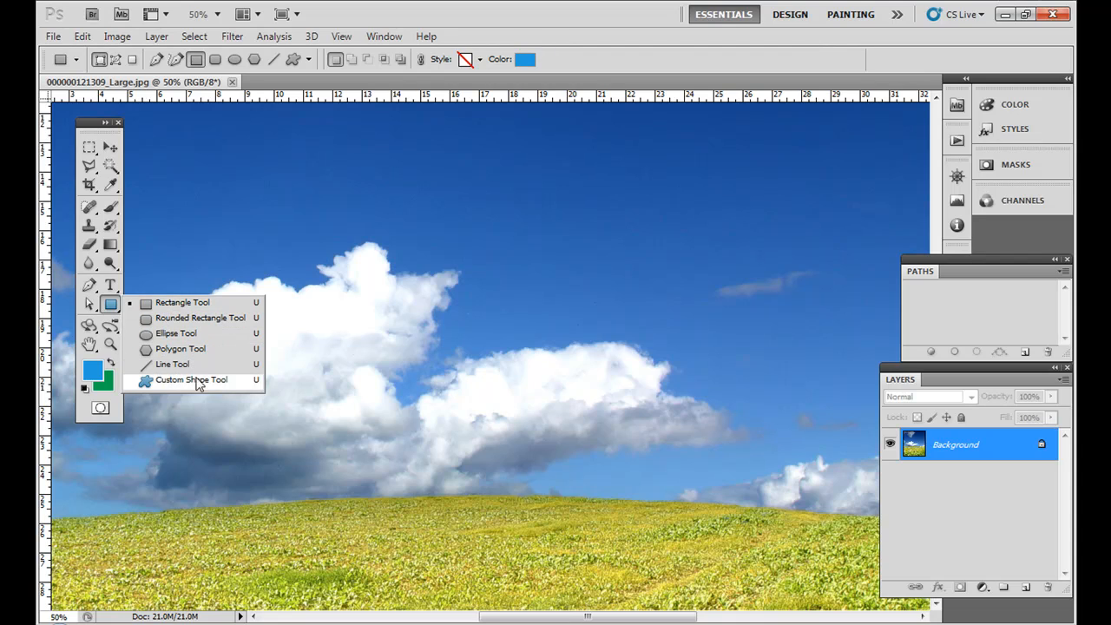
{"action": "mouse_move", "coordinate": [182, 303]}
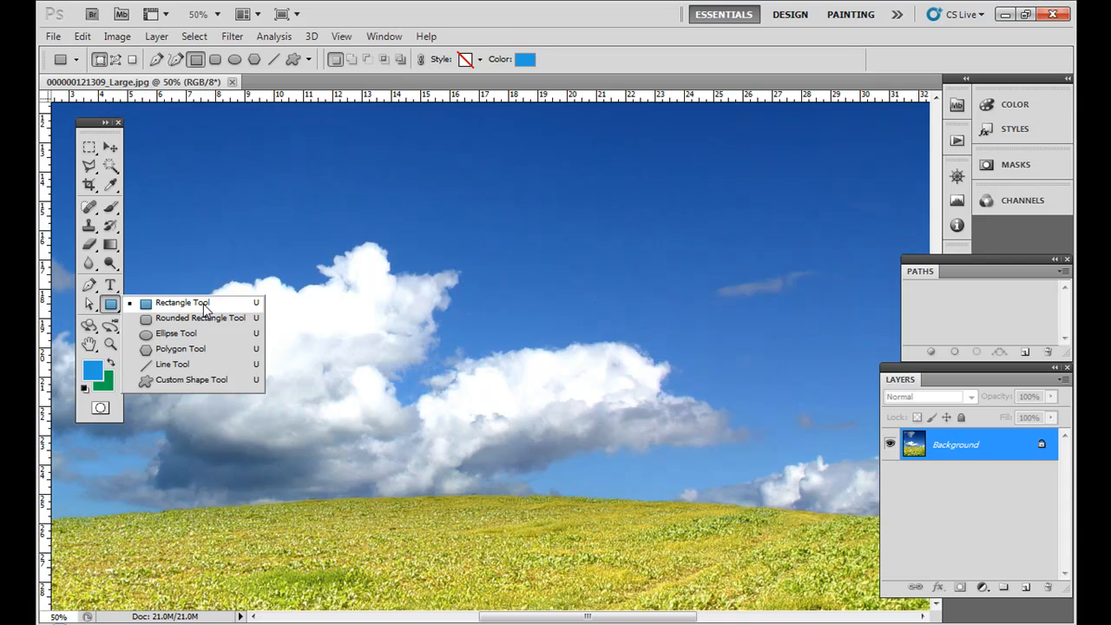
{"action": "mouse_move", "coordinate": [191, 379]}
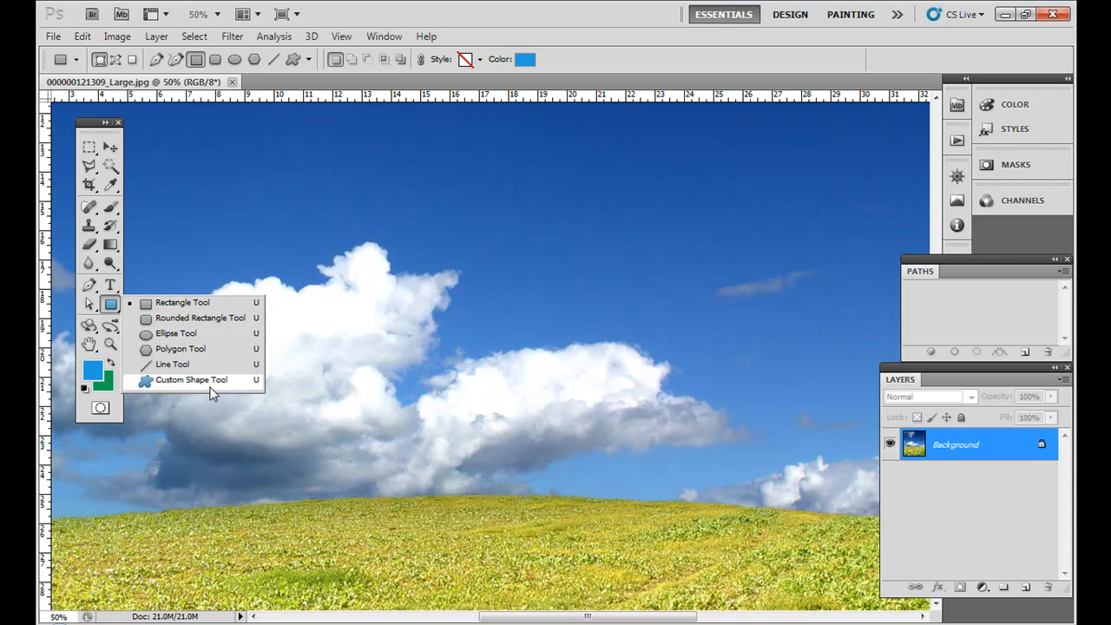
Step: Choose the Custom Shape Tool and pick the pine tree from the Shape picker
{"action": "left_click", "coordinate": [186, 379]}
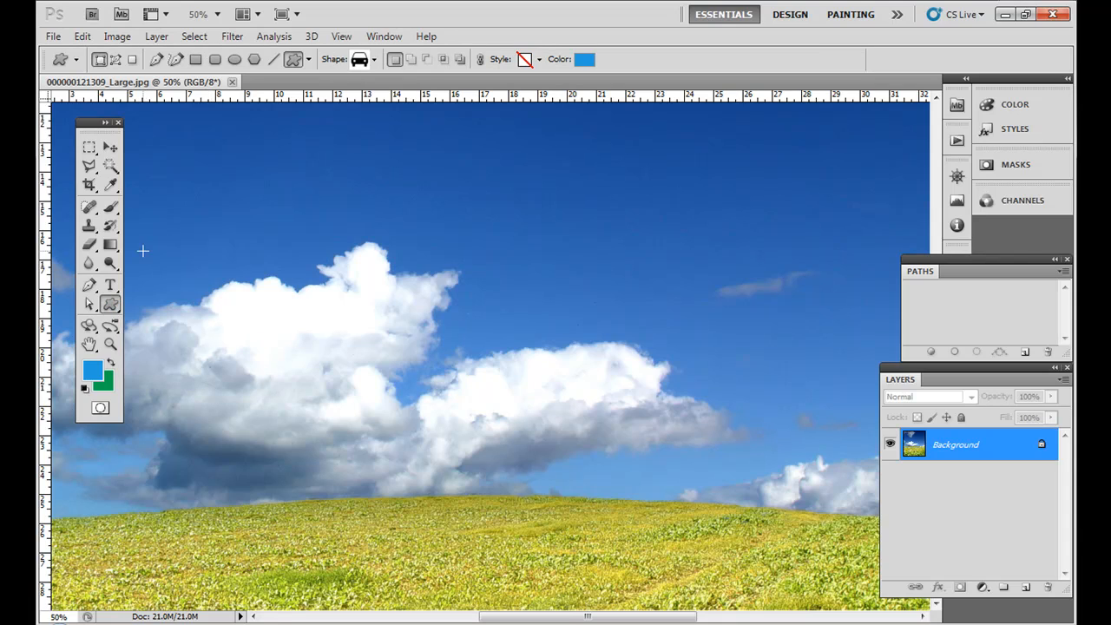
{"action": "left_click", "coordinate": [375, 59]}
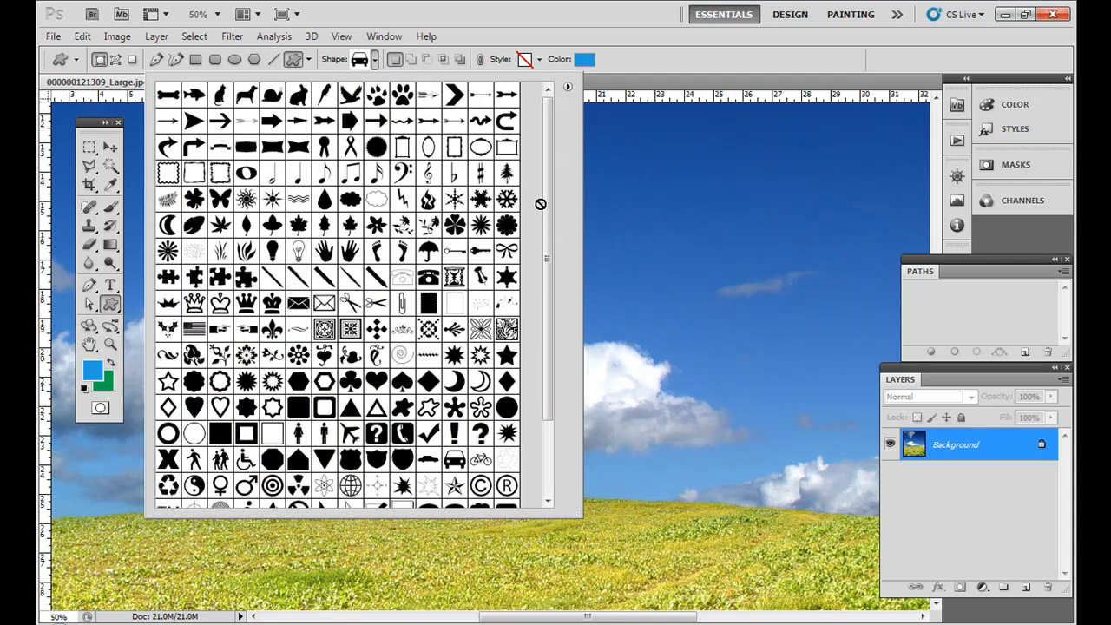
{"action": "left_click", "coordinate": [384, 35]}
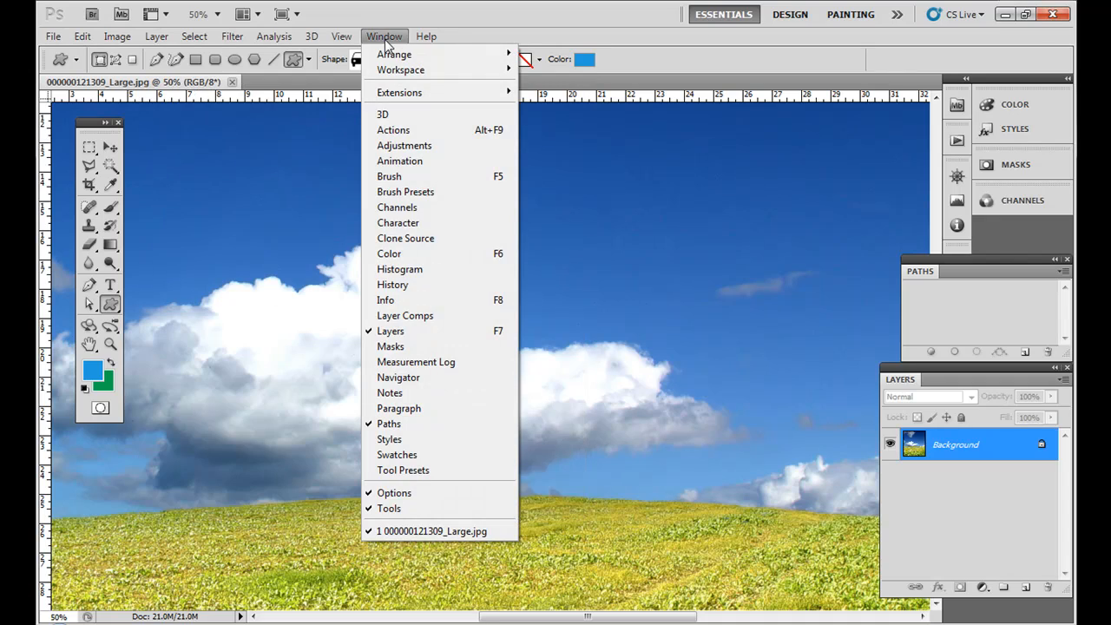
{"action": "mouse_move", "coordinate": [413, 54]}
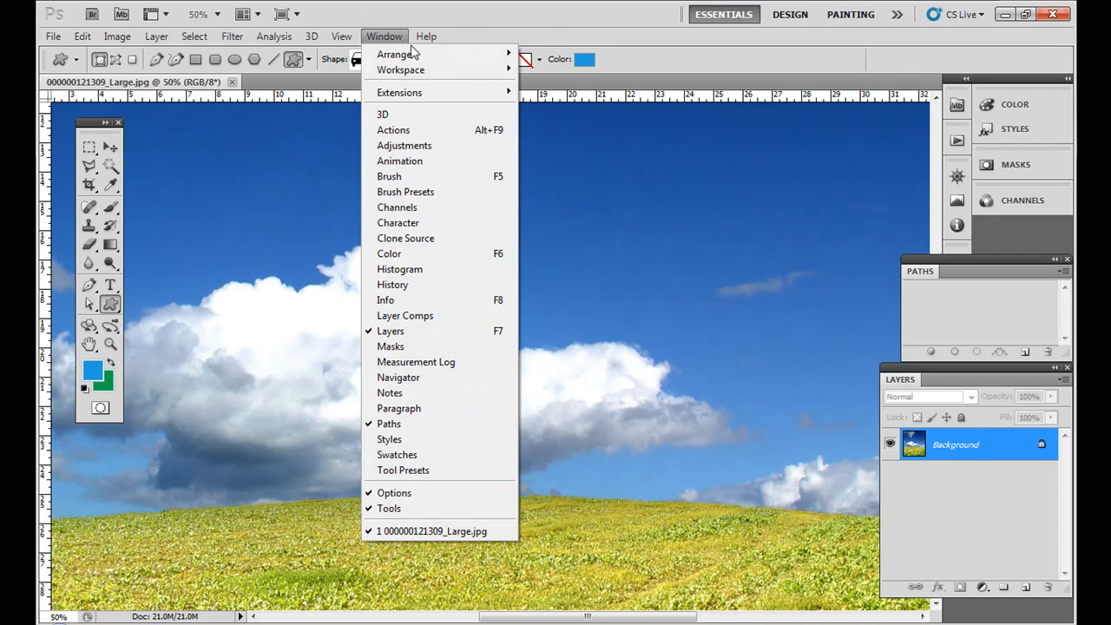
{"action": "left_click", "coordinate": [366, 59]}
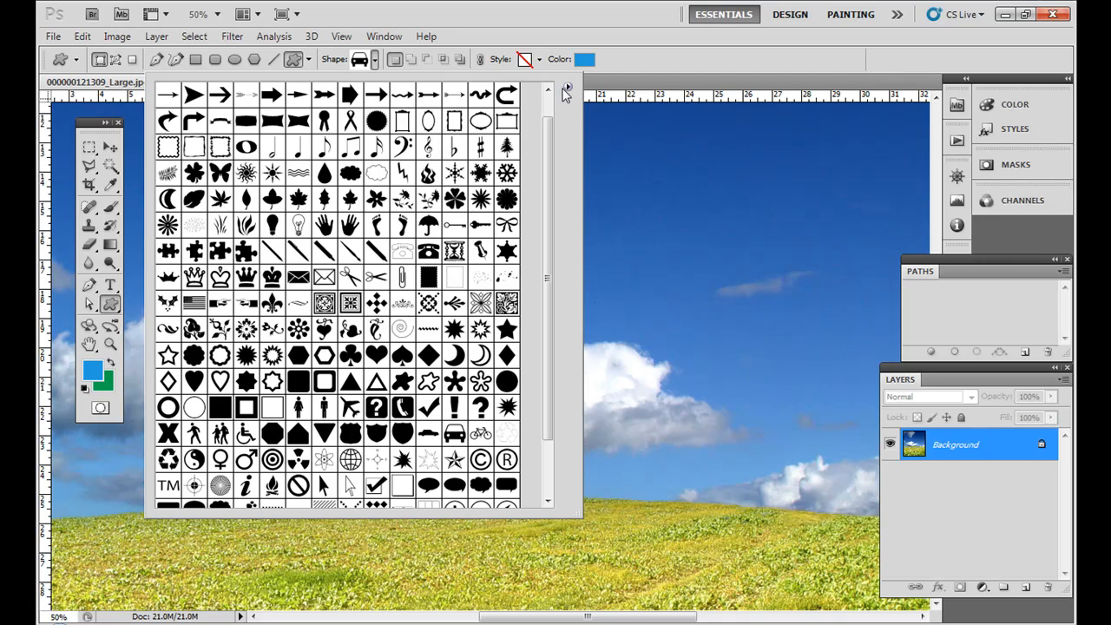
{"action": "left_click", "coordinate": [569, 87]}
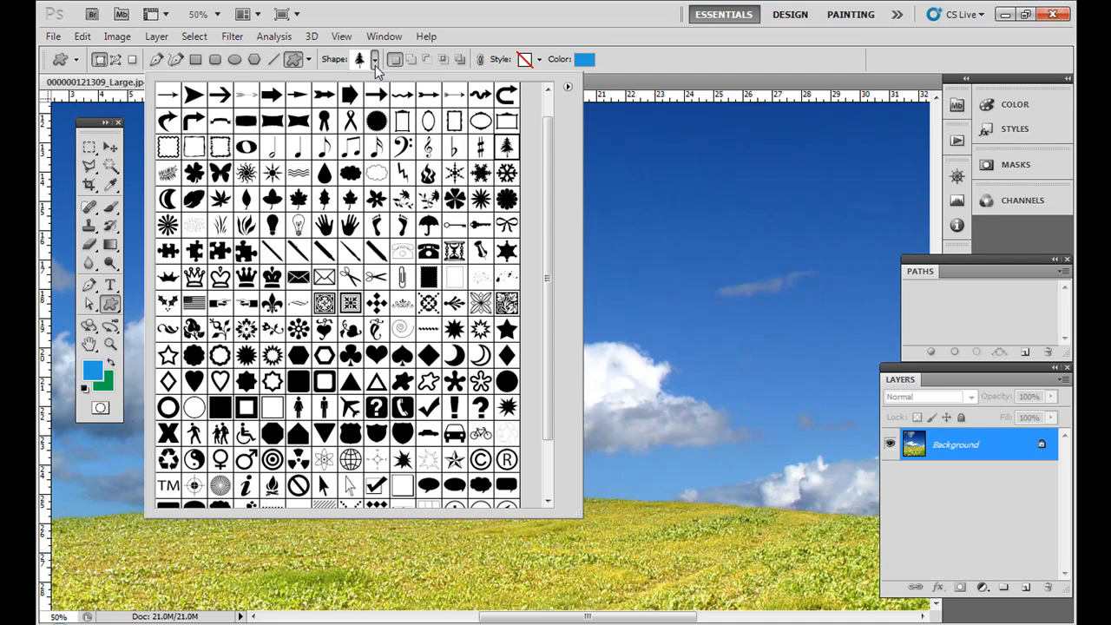
{"action": "left_click", "coordinate": [301, 221]}
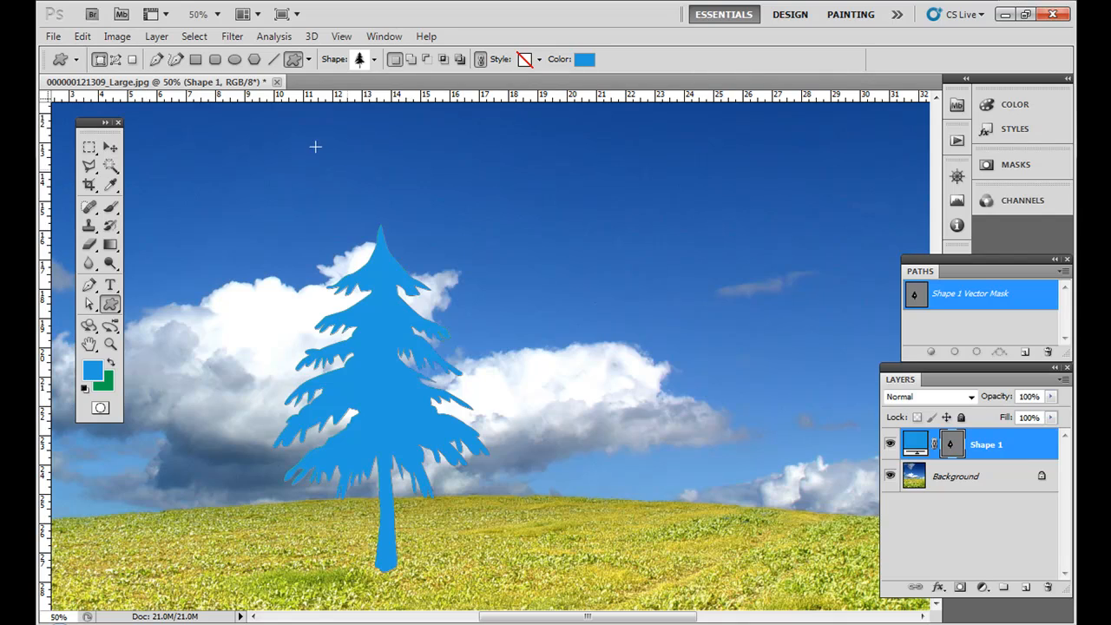
{"action": "mouse_move", "coordinate": [130, 59]}
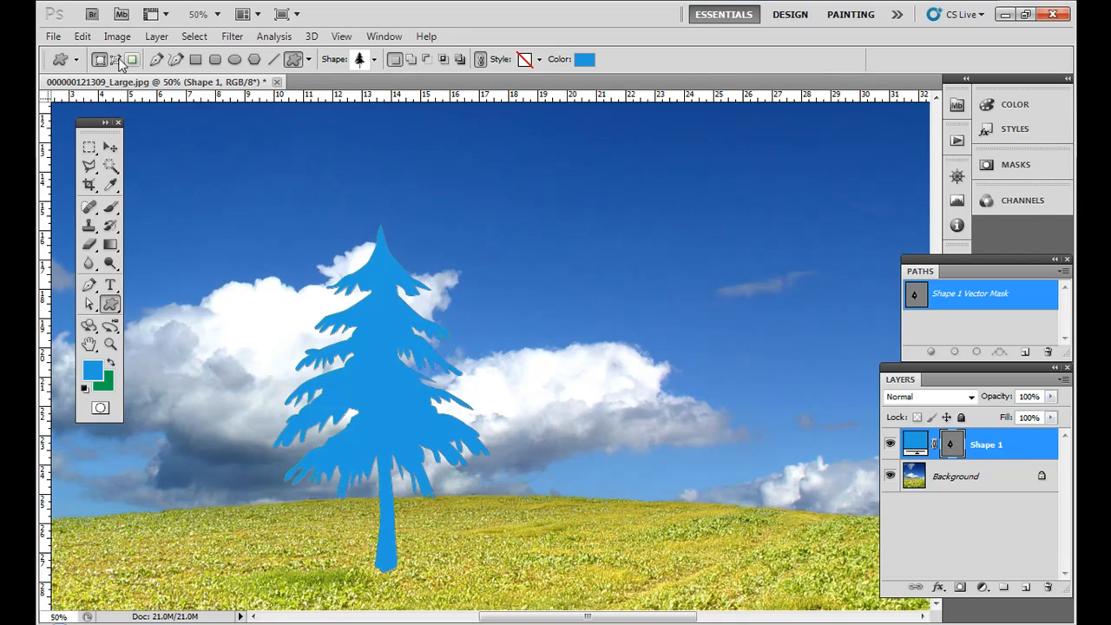
Step: Try the path-only drawing mode for the Custom Shape Tool
{"action": "left_click", "coordinate": [106, 59]}
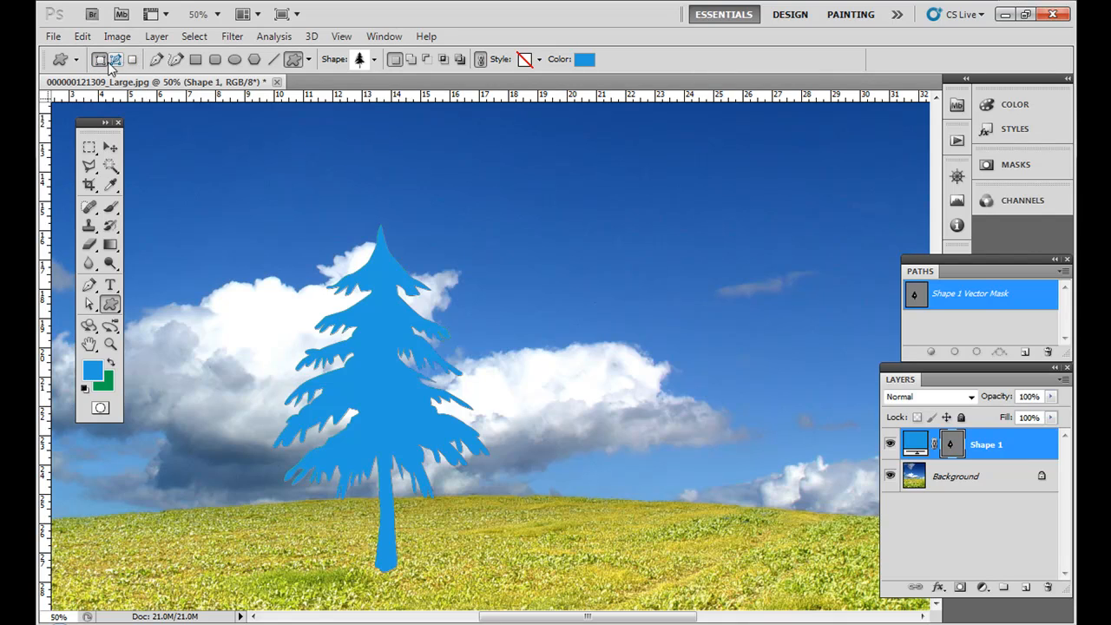
{"action": "mouse_move", "coordinate": [132, 59]}
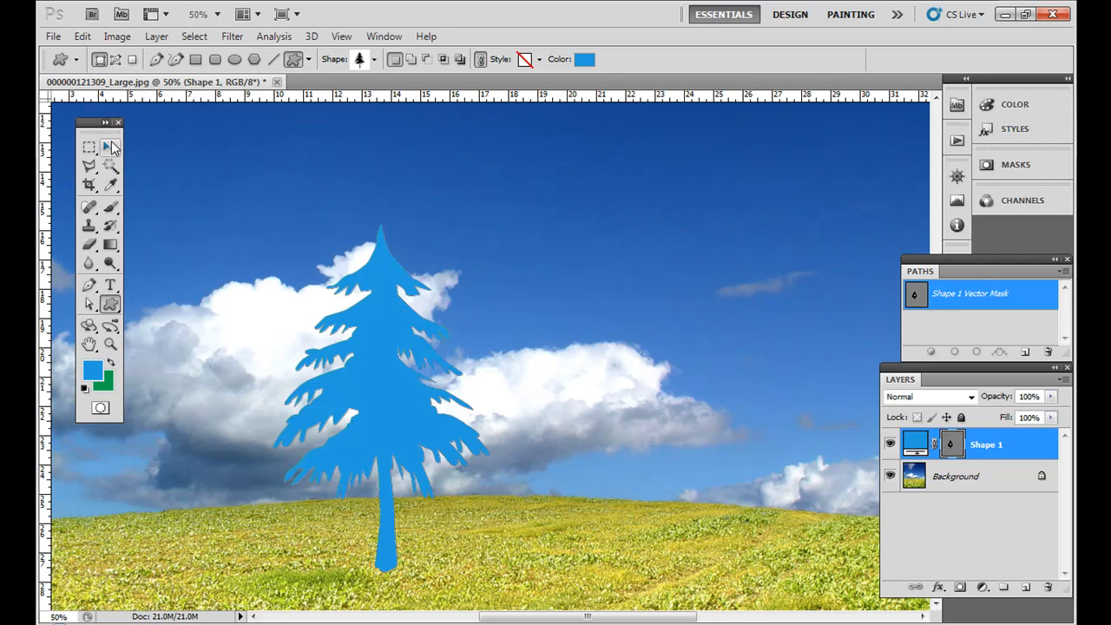
Step: Switch to the Move Tool to scale up the Shape 1 tree
{"action": "left_click", "coordinate": [108, 147]}
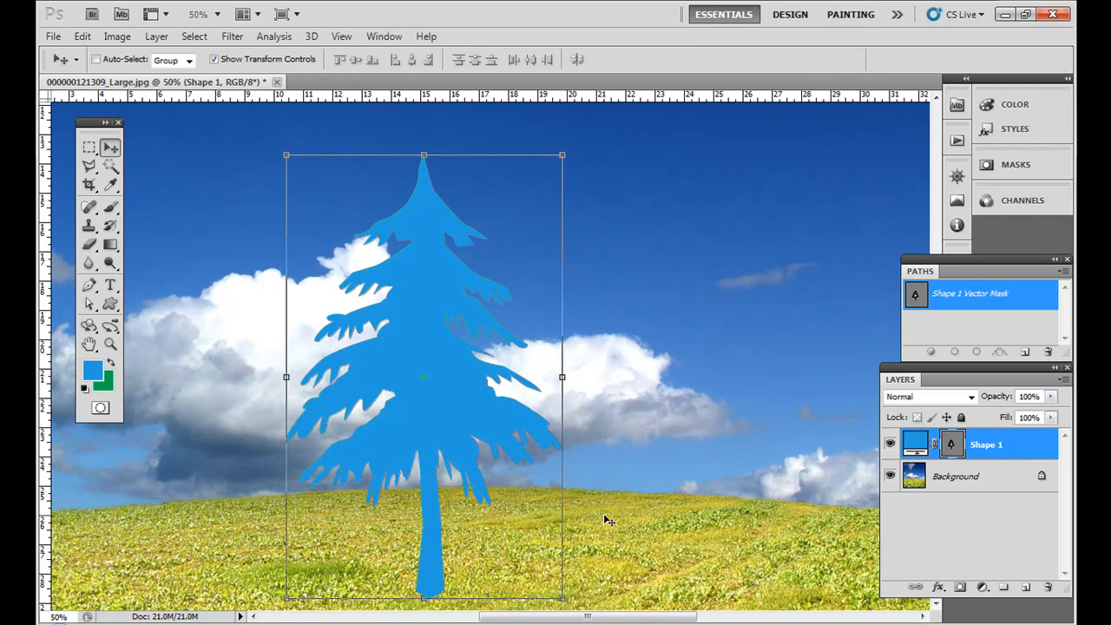
{"action": "mouse_move", "coordinate": [514, 363]}
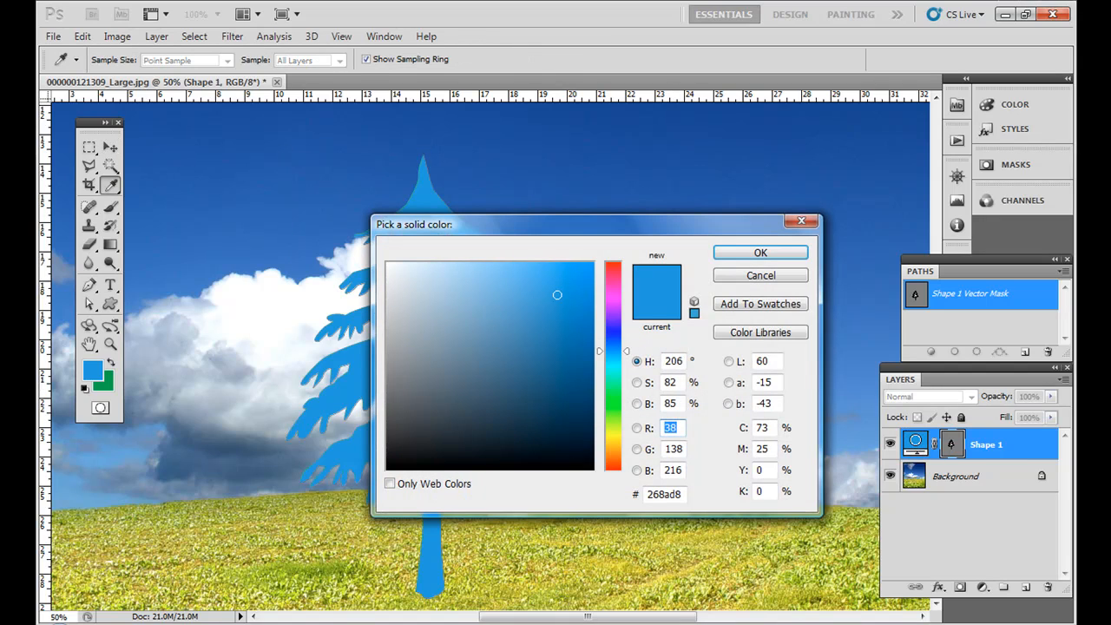
{"action": "mouse_move", "coordinate": [910, 444]}
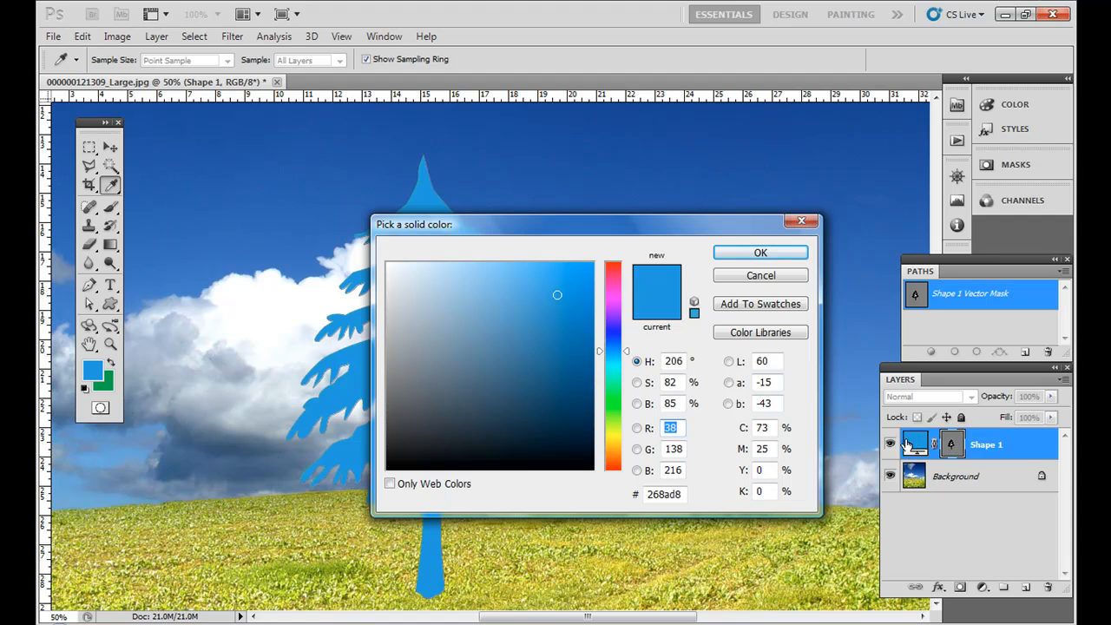
Step: Pick a bright green fill for the Shape 1 tree in the colour picker
{"action": "left_click", "coordinate": [540, 347]}
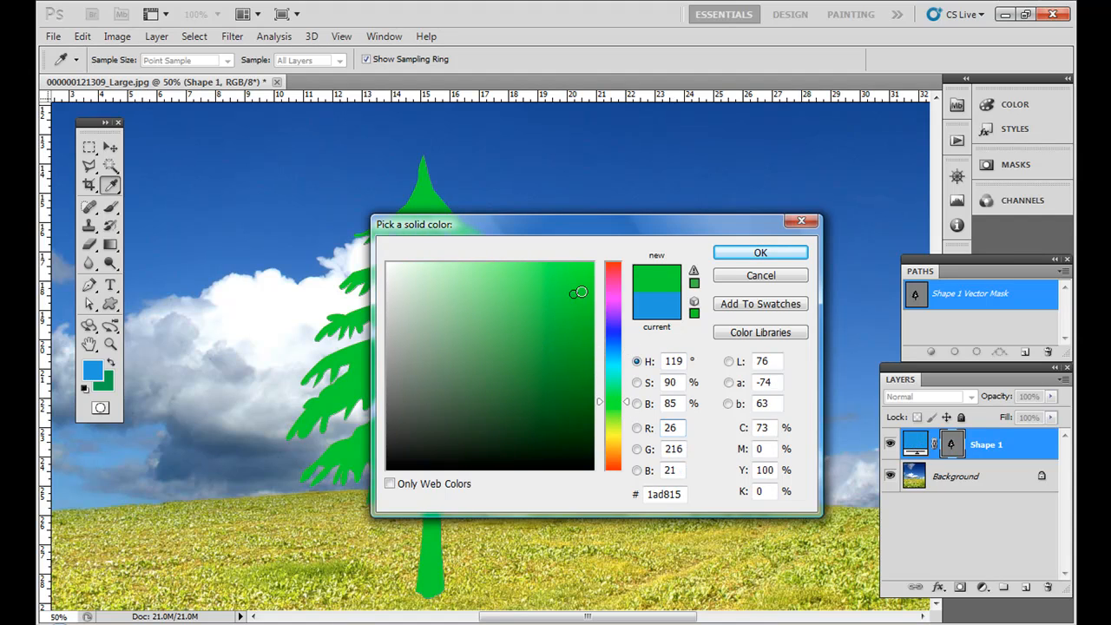
{"action": "left_click", "coordinate": [759, 253]}
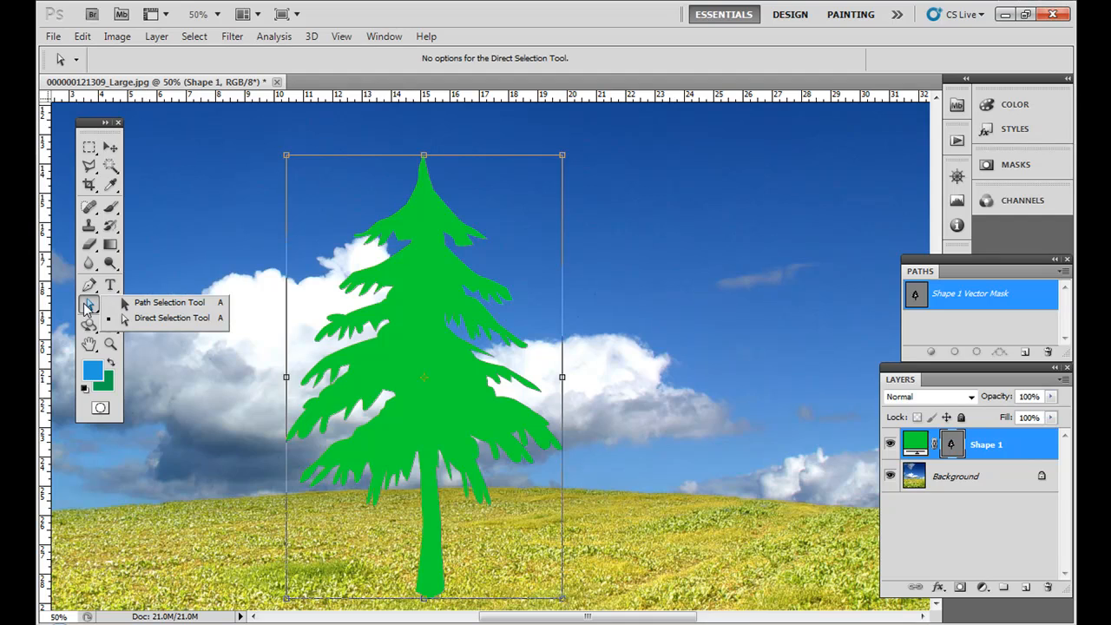
{"action": "mouse_move", "coordinate": [139, 323]}
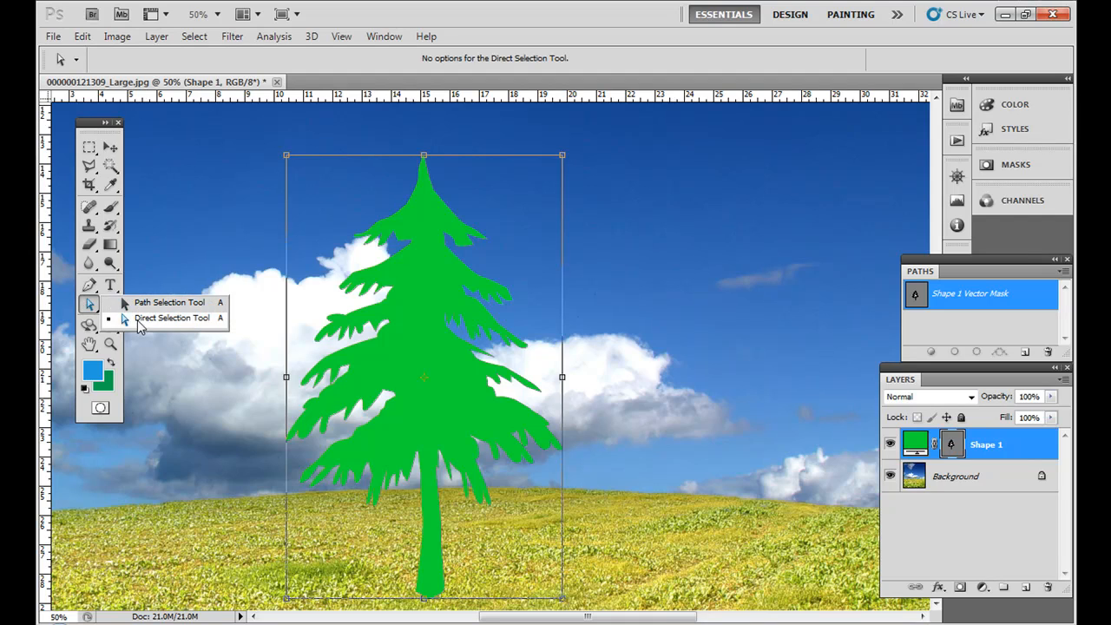
Step: Select the tree outline's anchors with Direct Selection, then begin resizing it to about 104%
{"action": "left_click", "coordinate": [169, 302]}
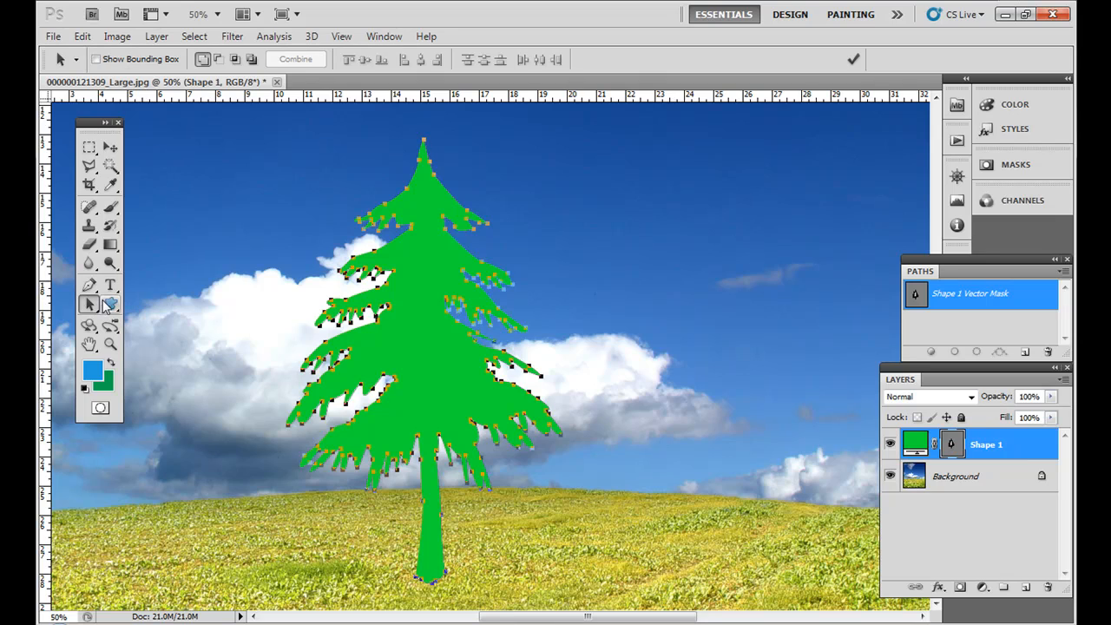
{"action": "left_click", "coordinate": [90, 303]}
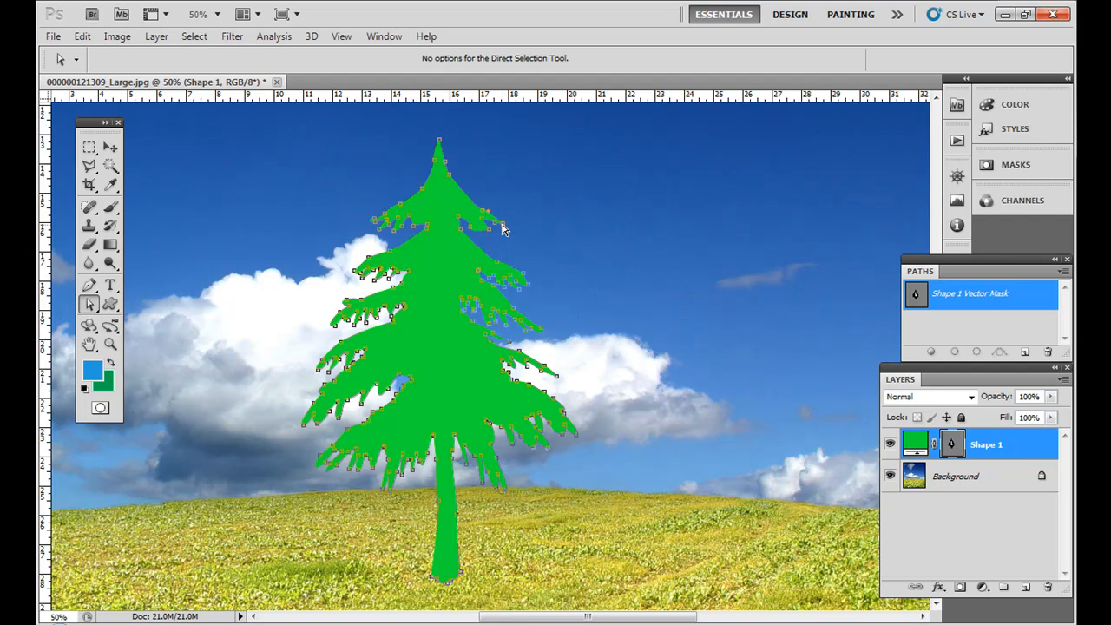
{"action": "mouse_move", "coordinate": [438, 145]}
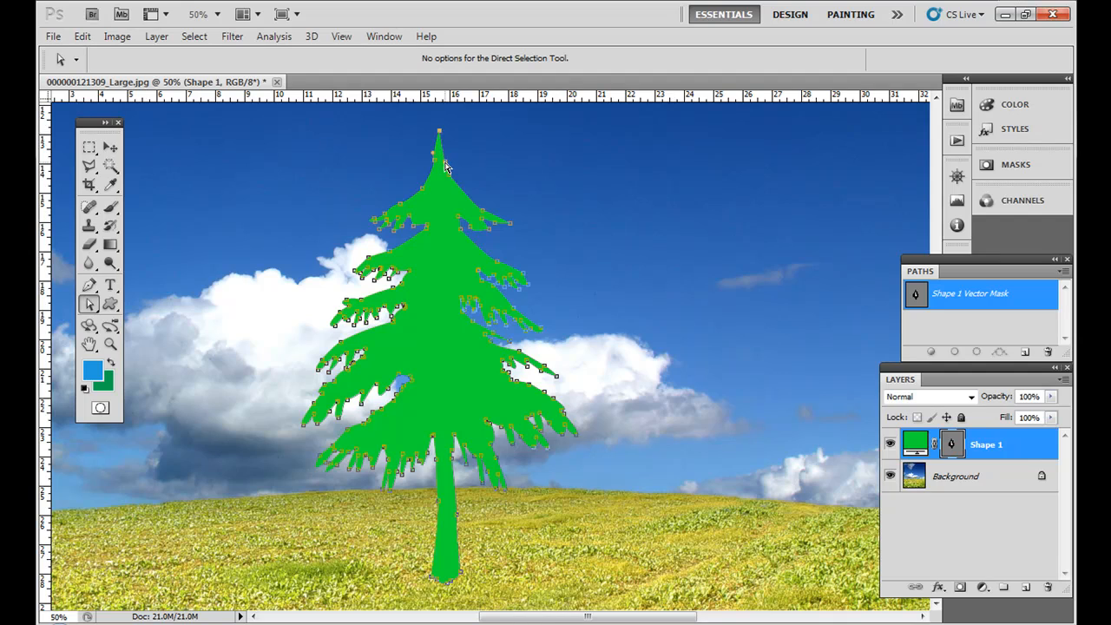
{"action": "mouse_move", "coordinate": [453, 179]}
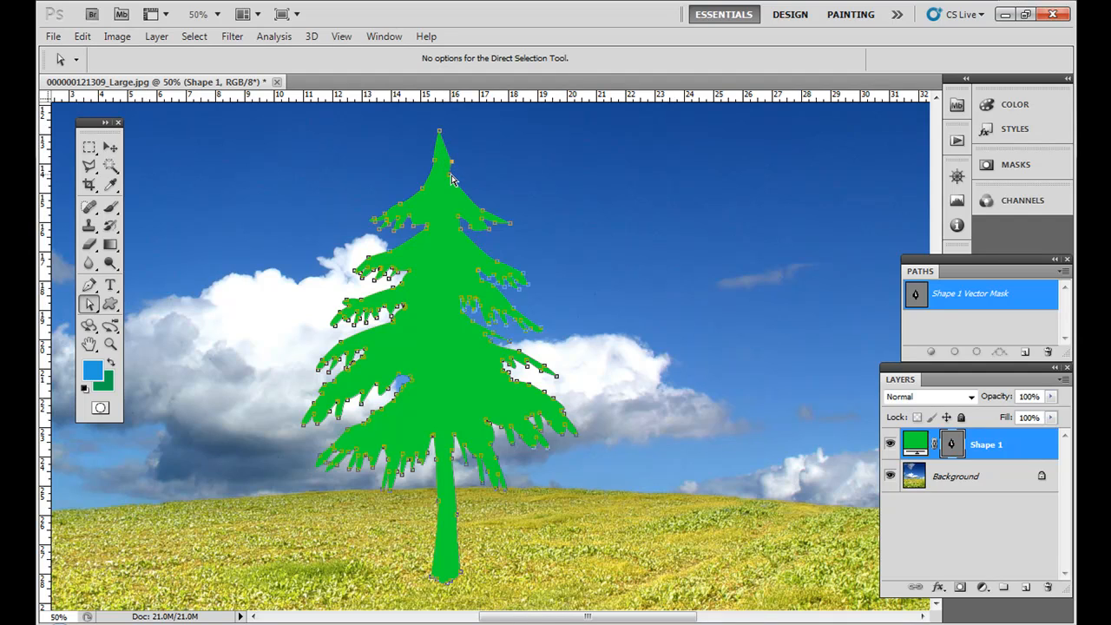
{"action": "mouse_move", "coordinate": [465, 182]}
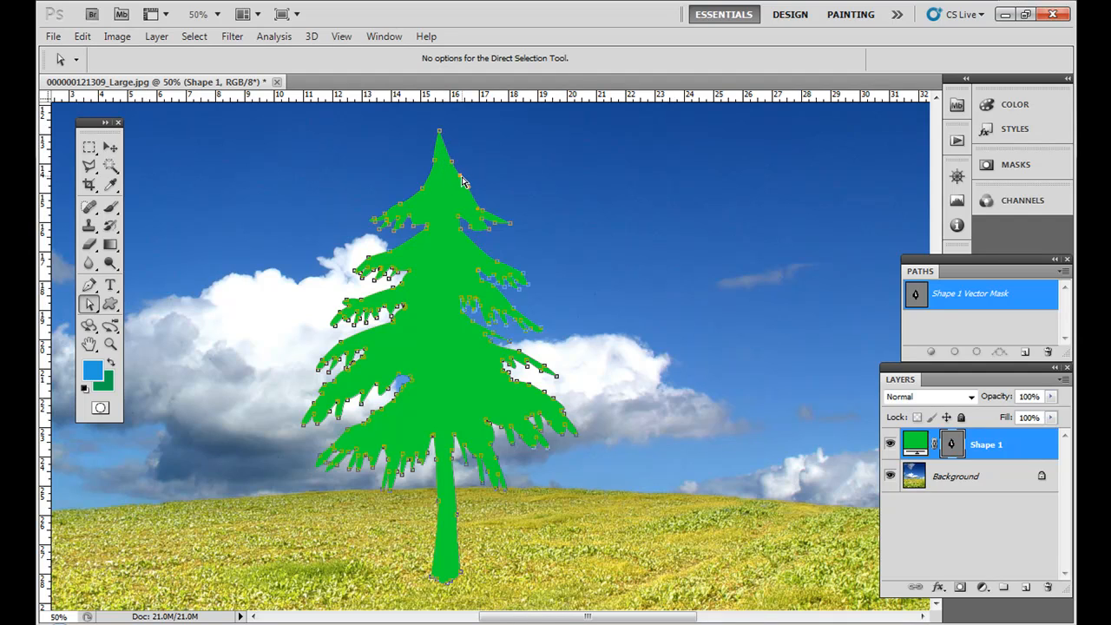
{"action": "mouse_move", "coordinate": [357, 323]}
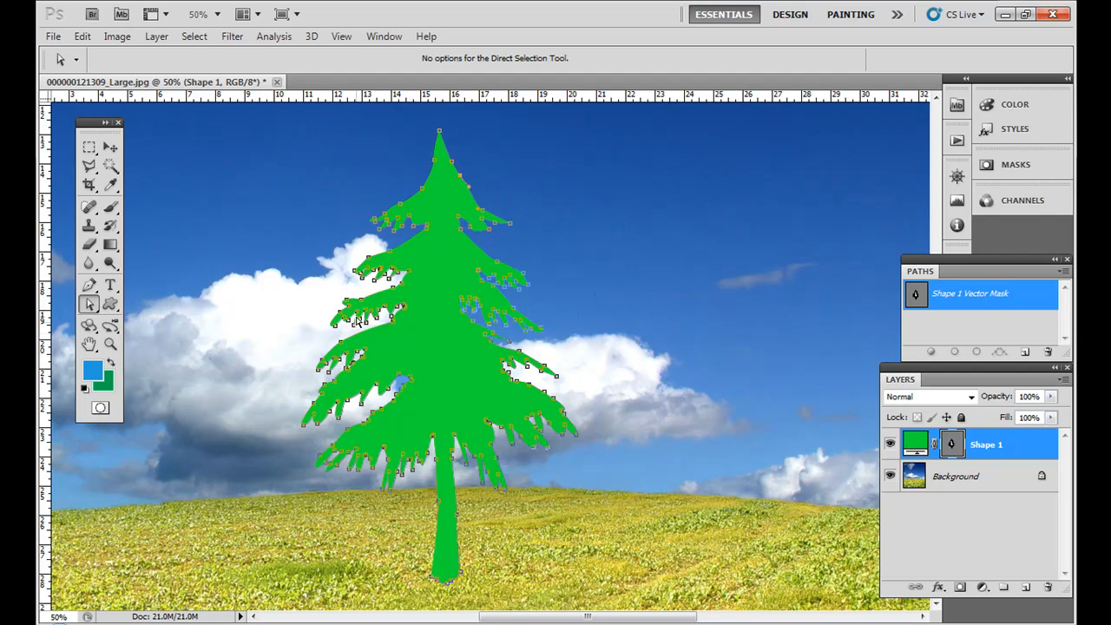
{"action": "mouse_move", "coordinate": [427, 182]}
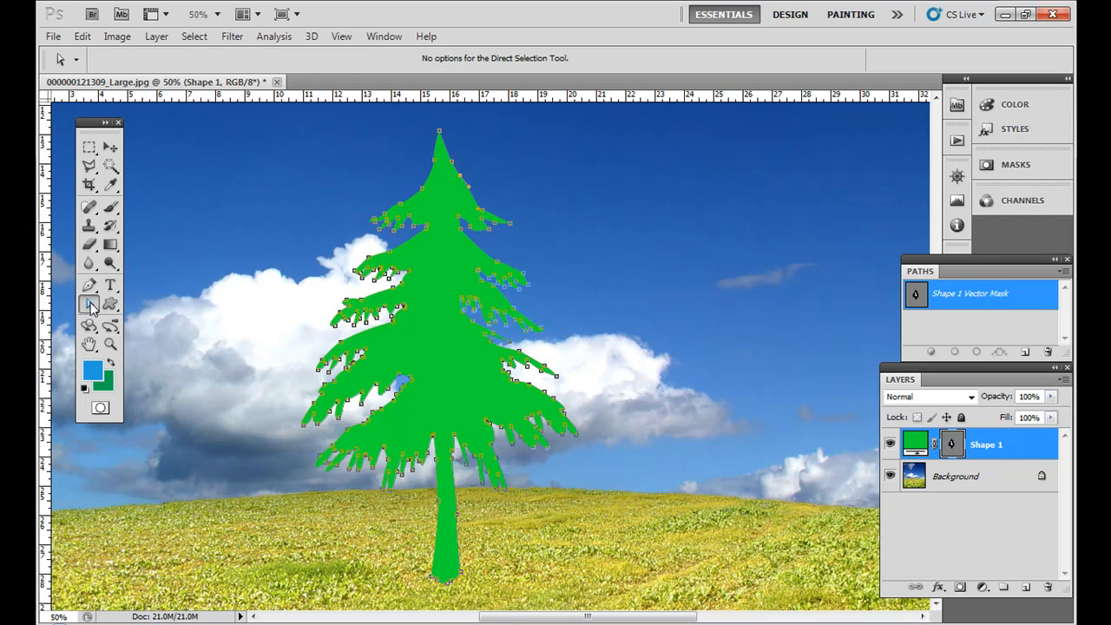
{"action": "left_click", "coordinate": [89, 303]}
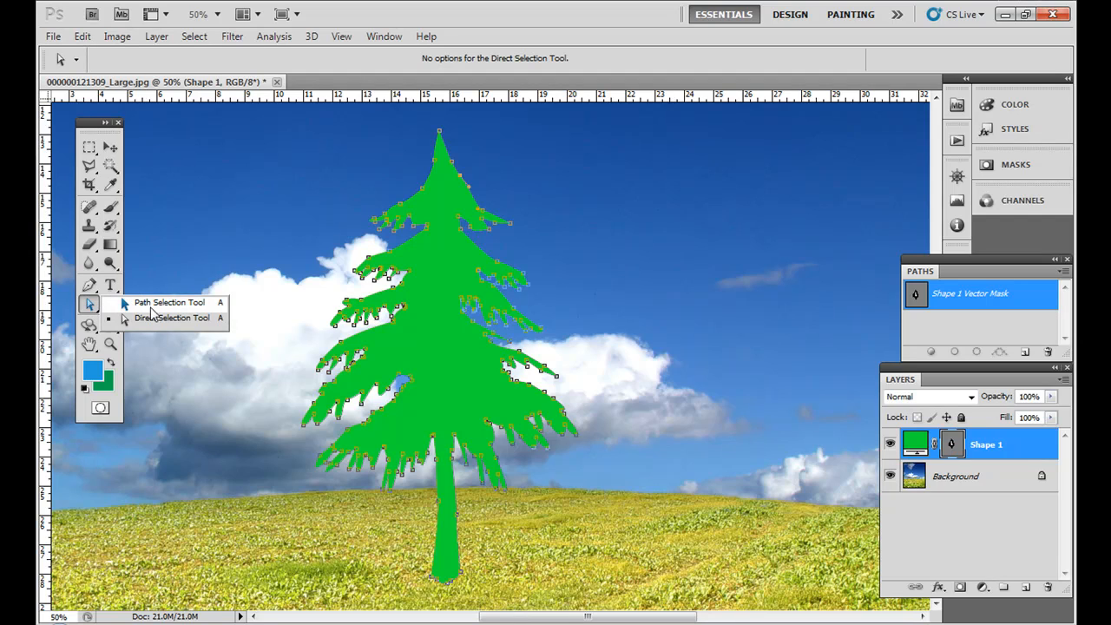
{"action": "left_click", "coordinate": [172, 318]}
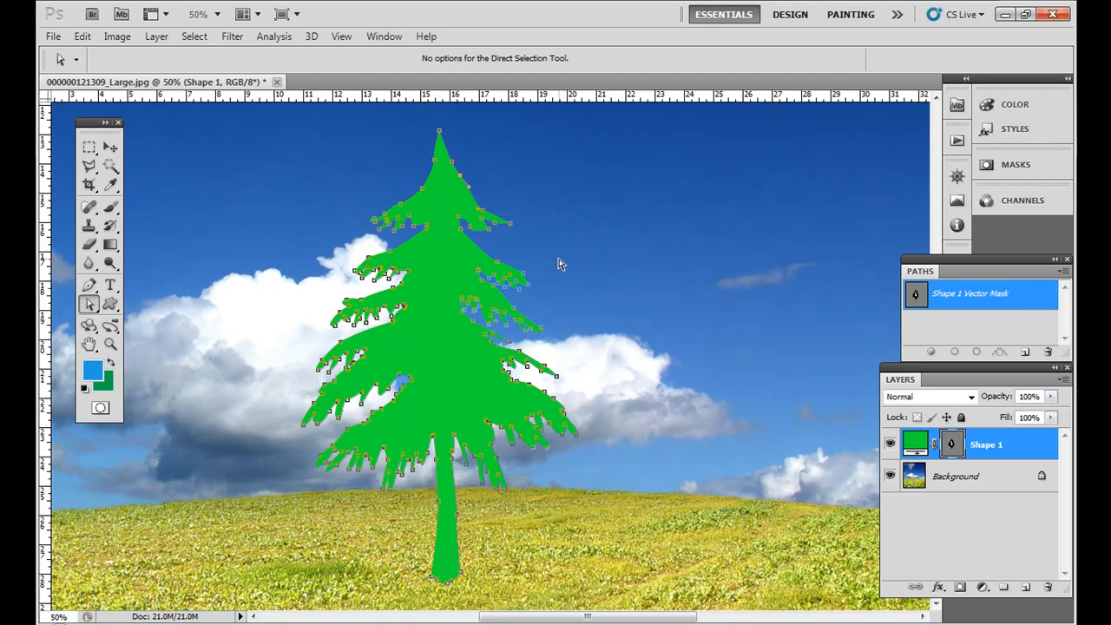
{"action": "left_click", "coordinate": [104, 147]}
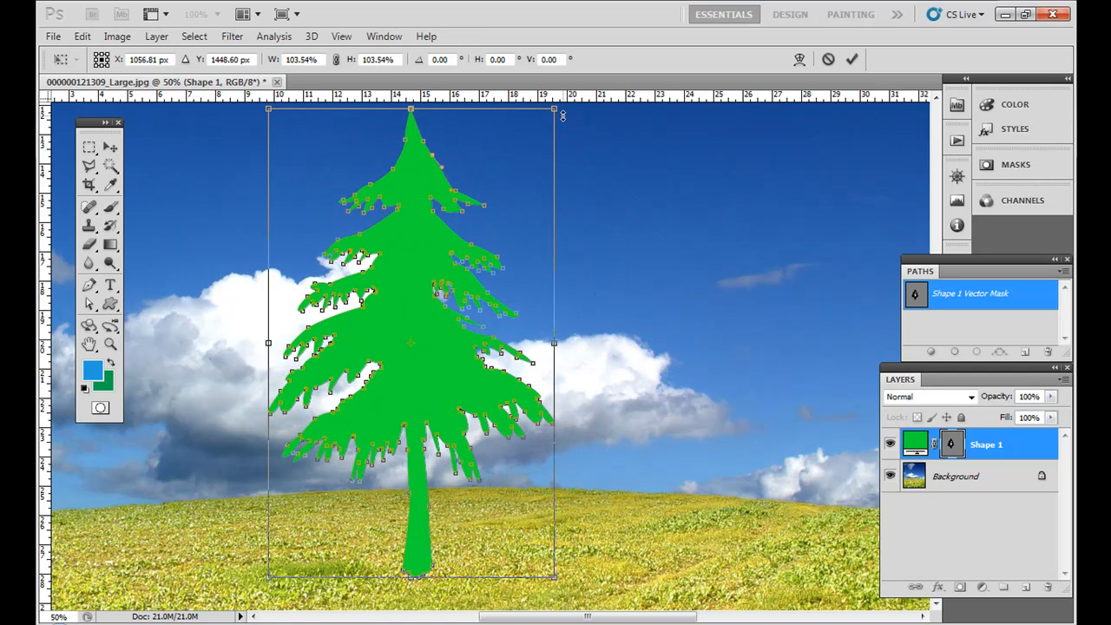
Step: Commit the green tree's resize and toggle Show Transform Controls off and on
{"action": "left_click", "coordinate": [102, 148]}
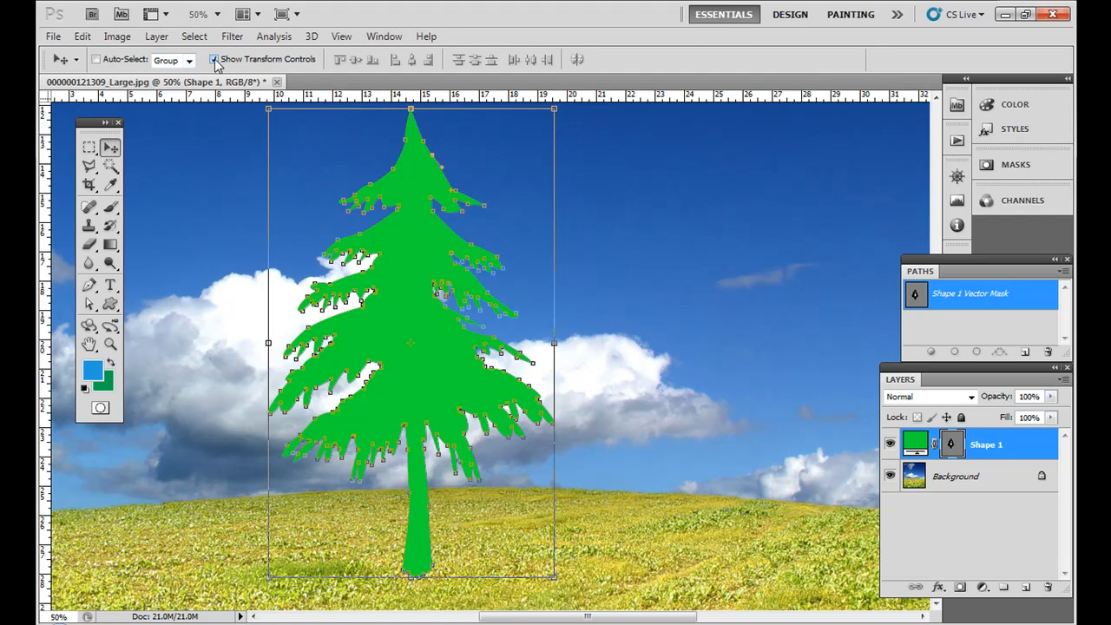
{"action": "left_click", "coordinate": [213, 59]}
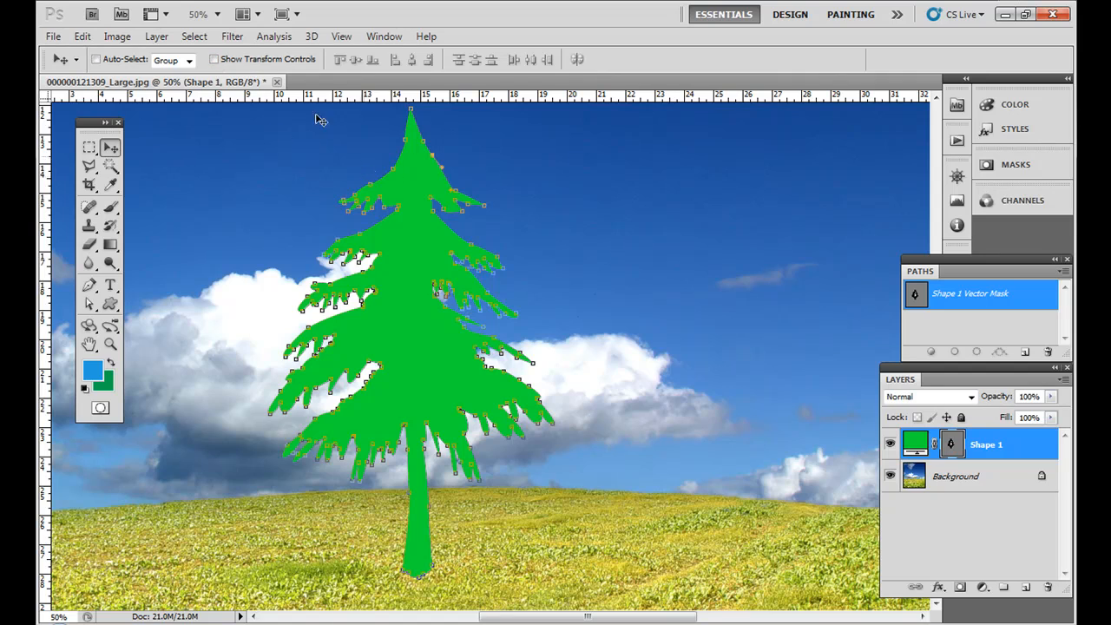
{"action": "left_click", "coordinate": [215, 59]}
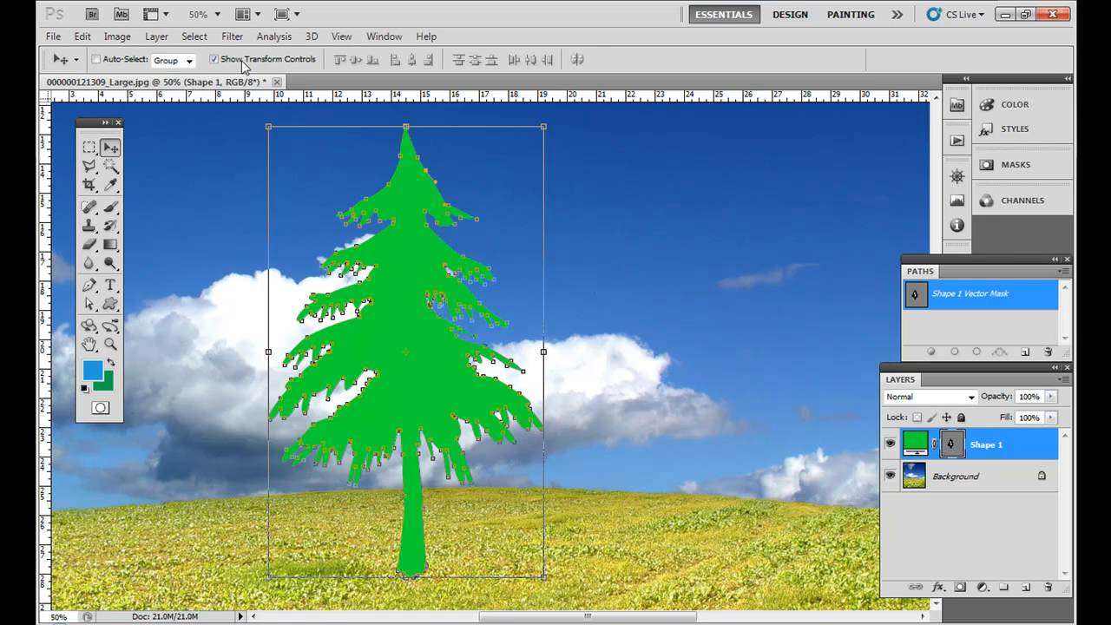
{"action": "left_click", "coordinate": [194, 35]}
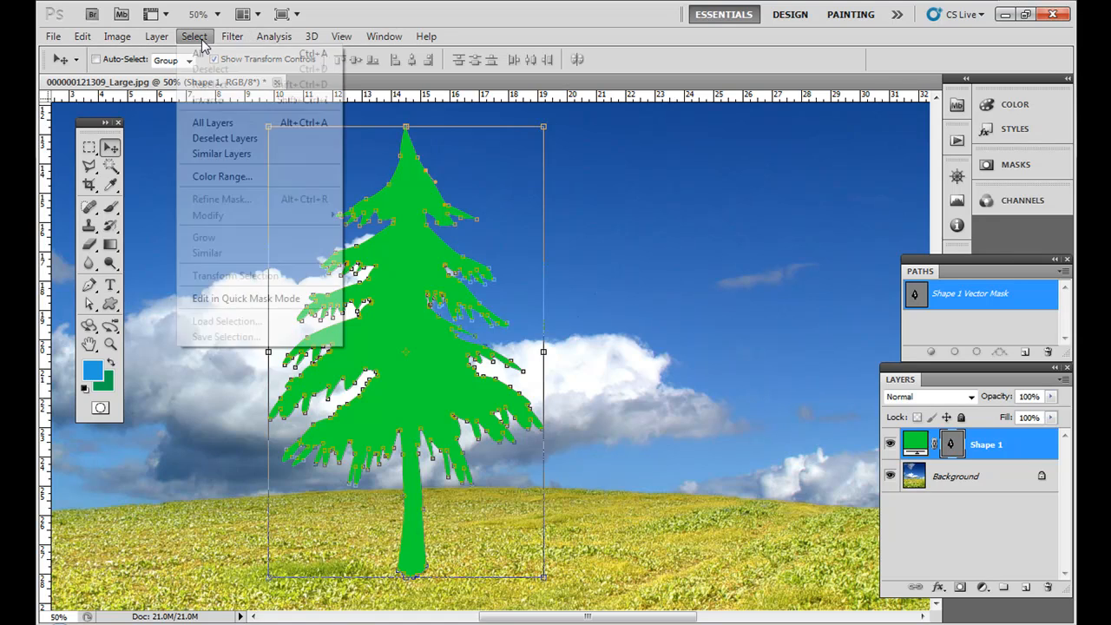
{"action": "left_click", "coordinate": [231, 36]}
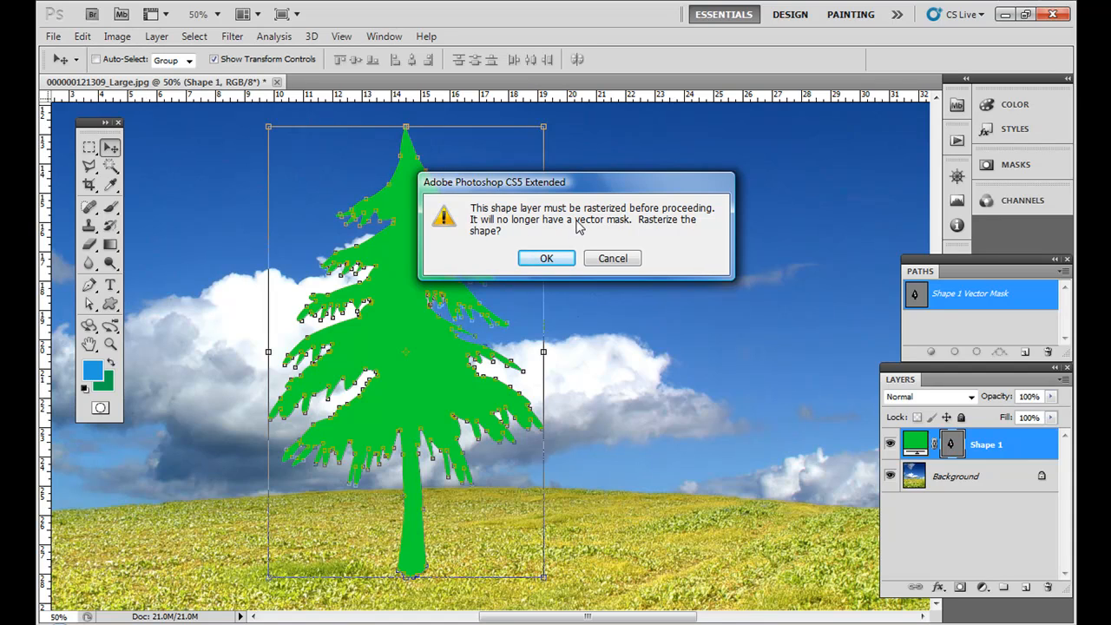
{"action": "mouse_move", "coordinate": [612, 259]}
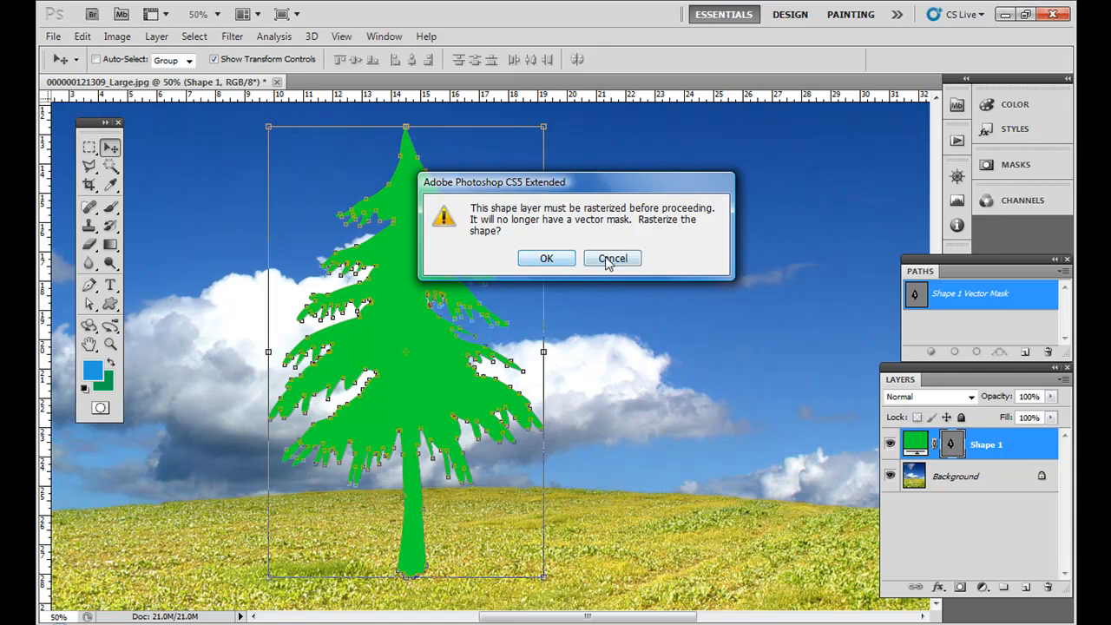
{"action": "left_click", "coordinate": [612, 258]}
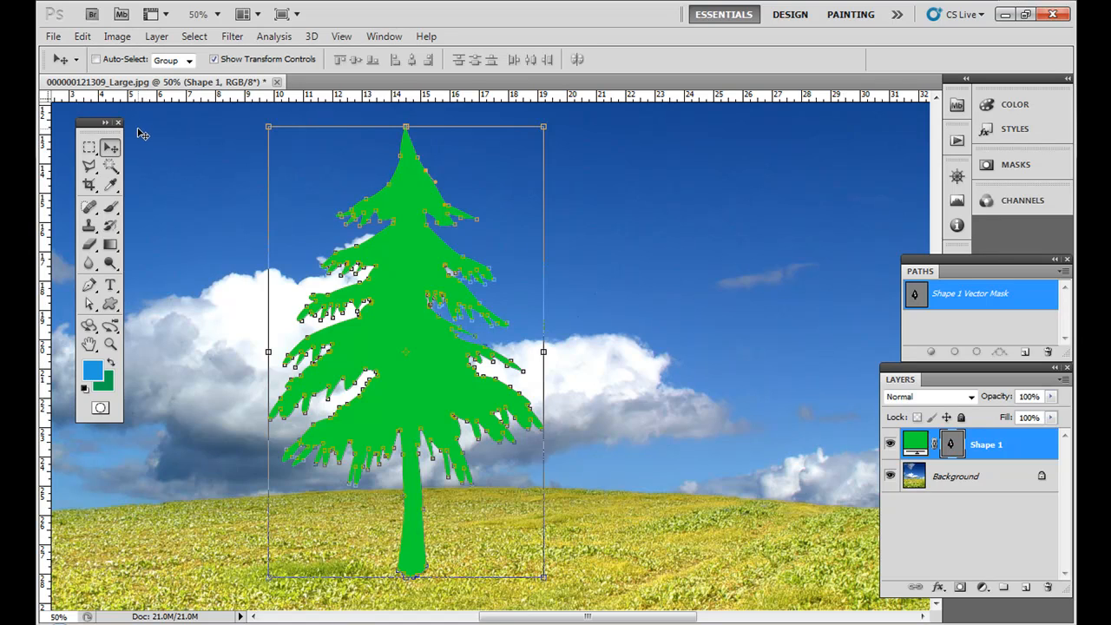
{"action": "mouse_move", "coordinate": [234, 146]}
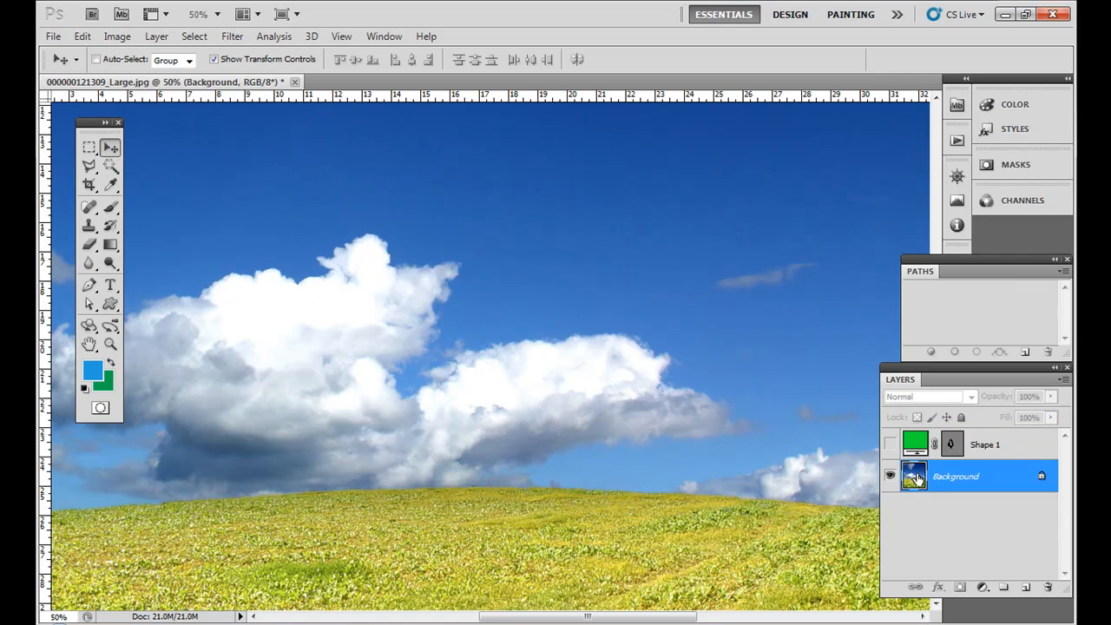
Step: Convert the Background into Layer 0 and select the Custom Shape Tool
{"action": "double_click", "coordinate": [957, 475]}
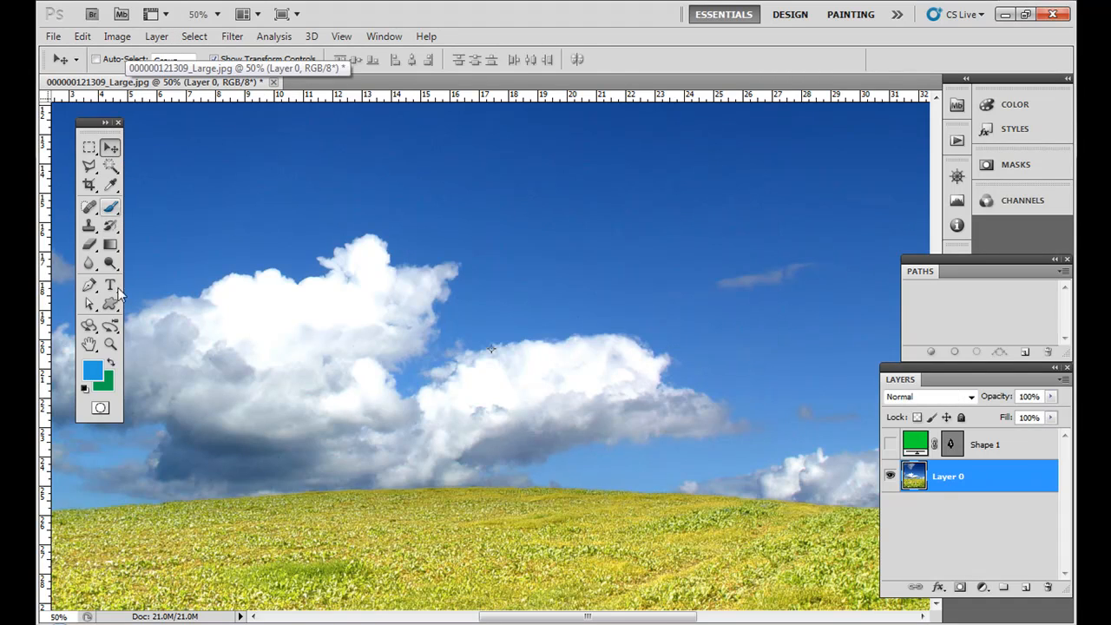
{"action": "left_click", "coordinate": [111, 304]}
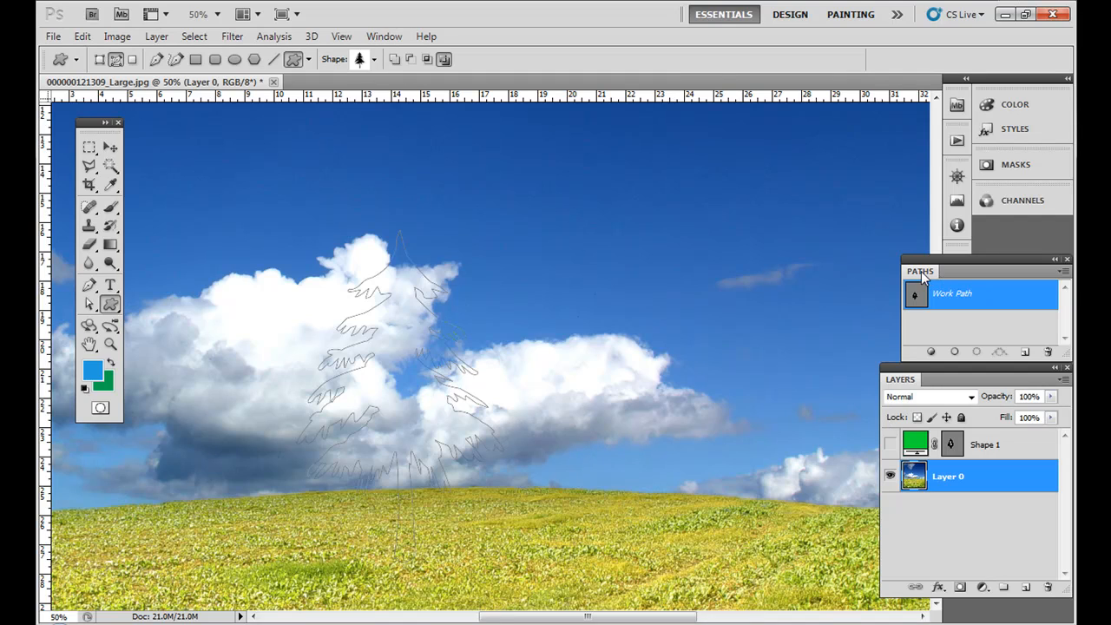
Step: Stroke the pine-tree work path onto Layer 0 with the Brush tool
{"action": "left_click_drag", "start_coordinate": [920, 271], "coordinate": [873, 206]}
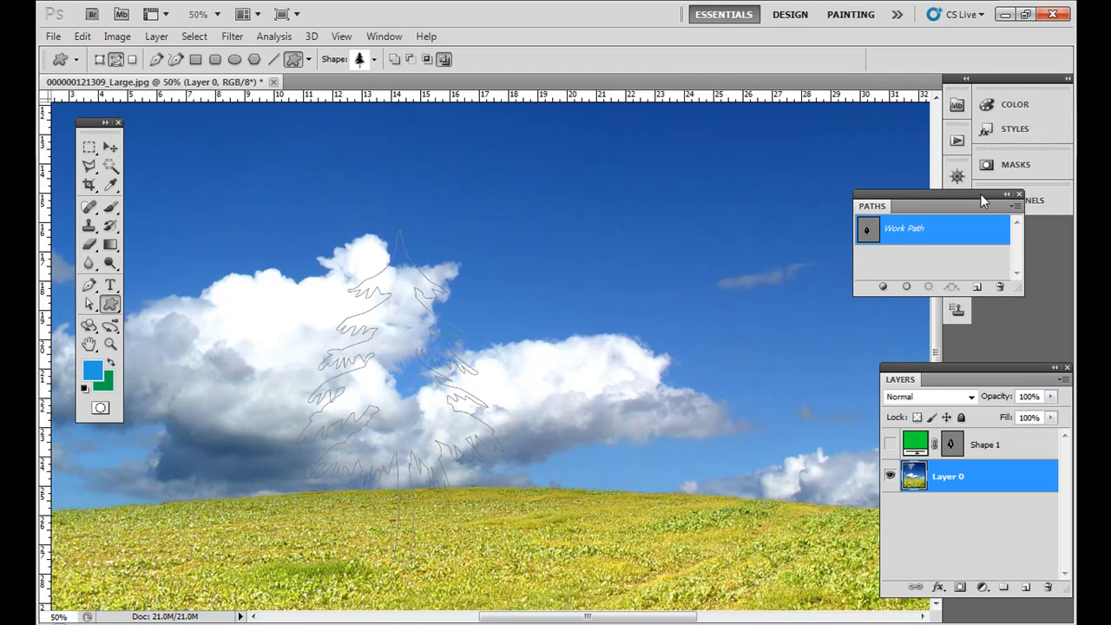
{"action": "left_click", "coordinate": [384, 35]}
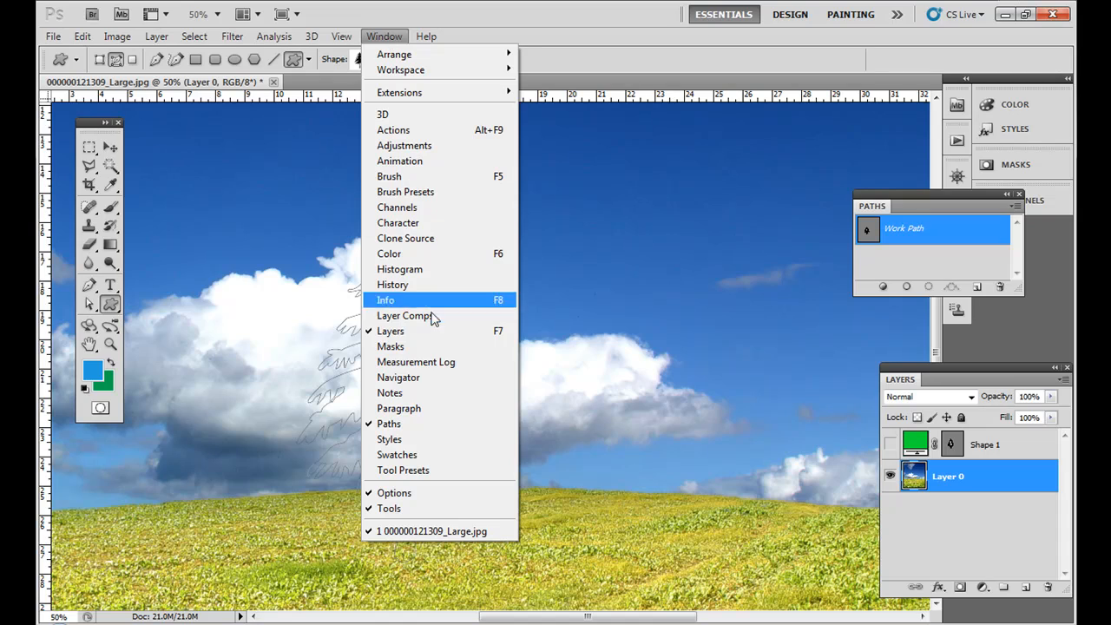
{"action": "mouse_move", "coordinate": [573, 60]}
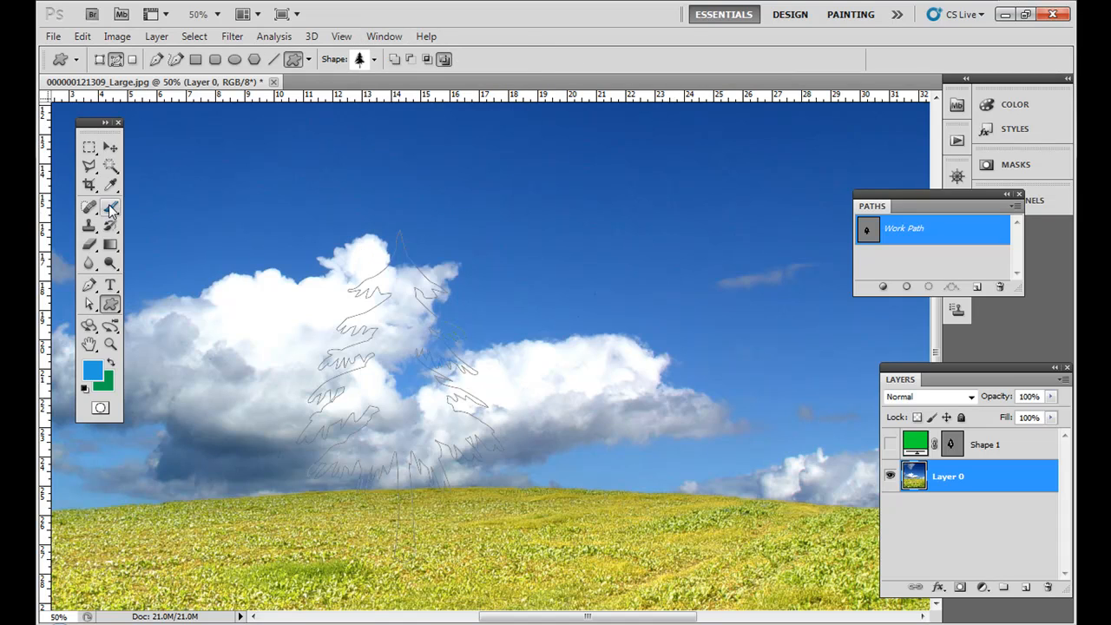
{"action": "left_click", "coordinate": [88, 207]}
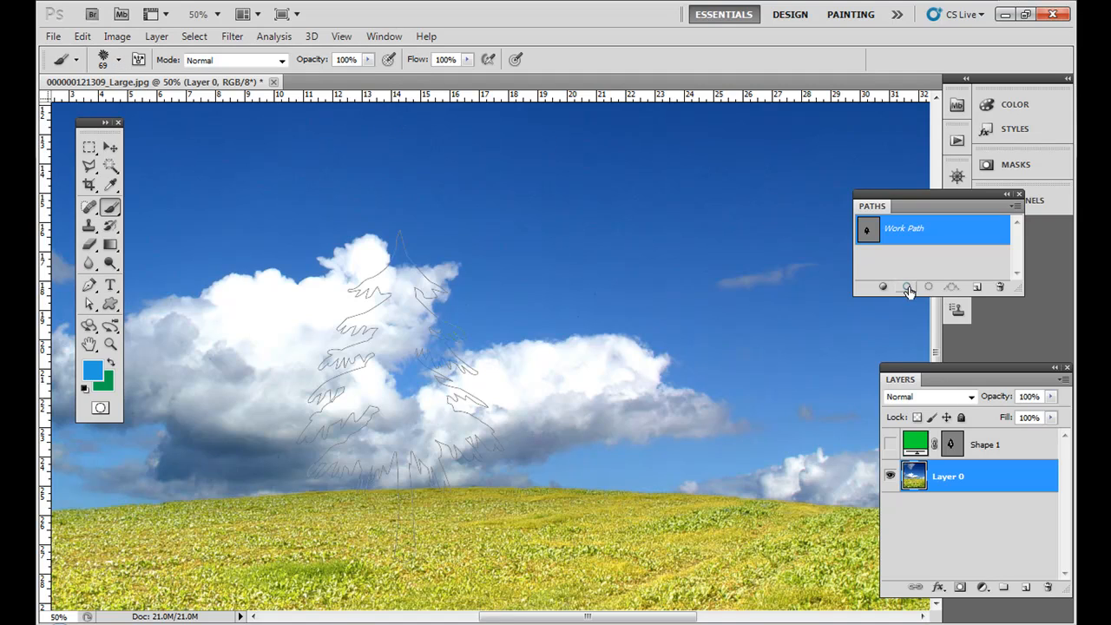
{"action": "left_click", "coordinate": [905, 286]}
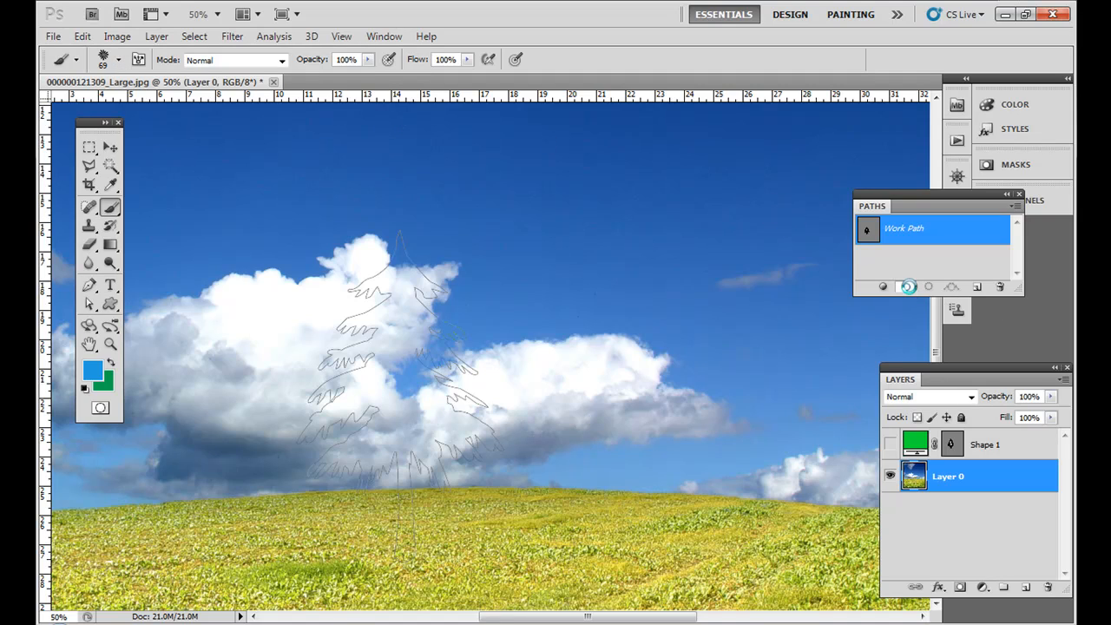
{"action": "left_click", "coordinate": [906, 286]}
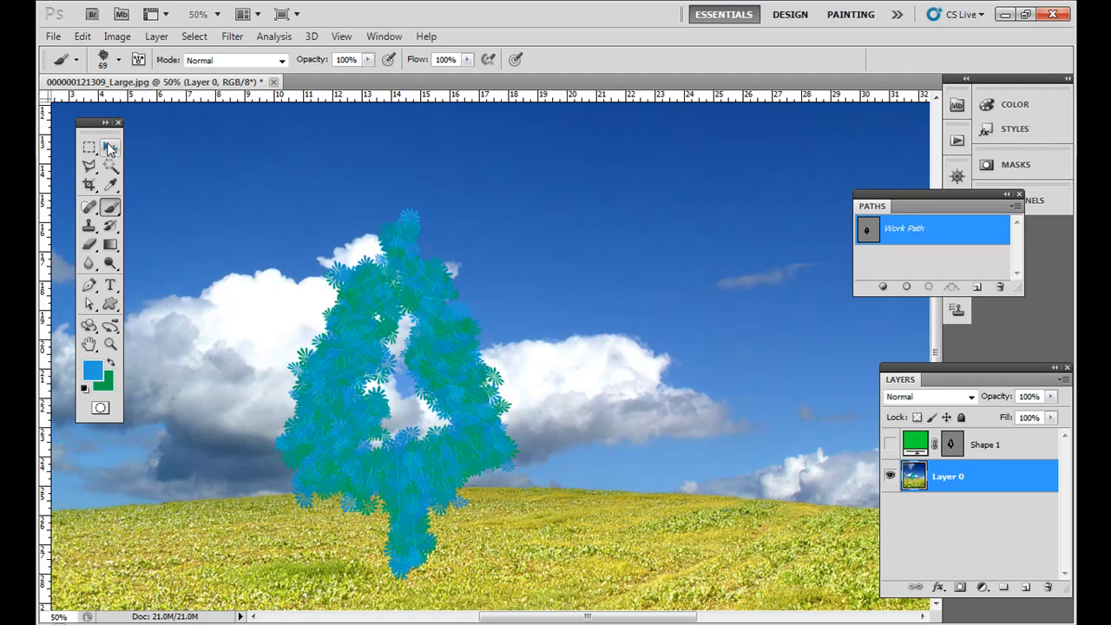
Step: Hide the green Shape 1 tree layer so only the plain photo shows
{"action": "left_click", "coordinate": [109, 147]}
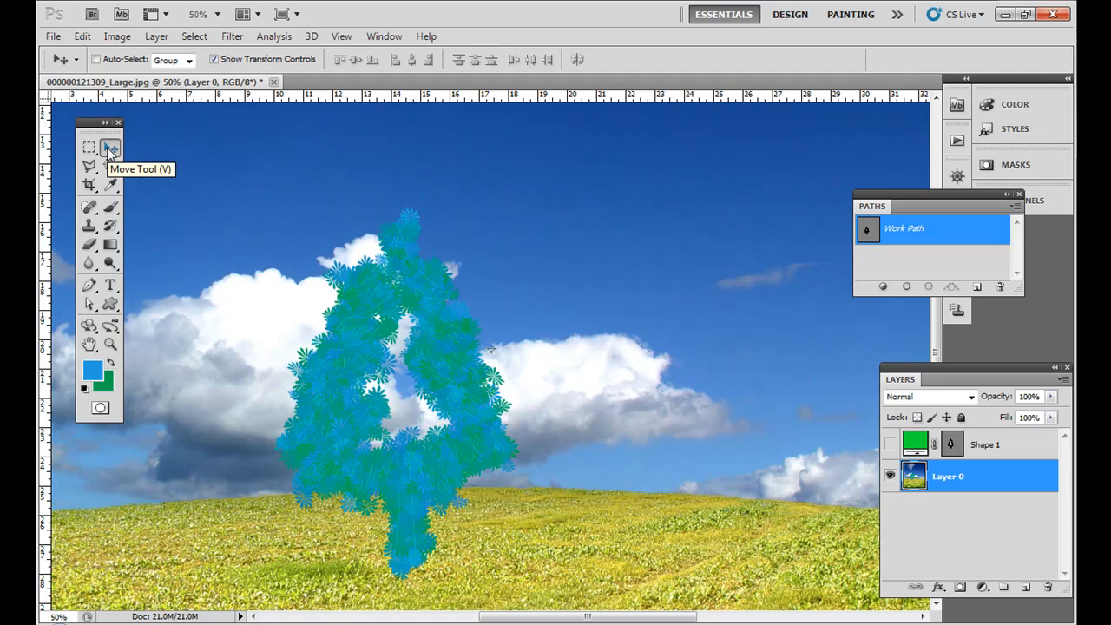
{"action": "mouse_move", "coordinate": [807, 375]}
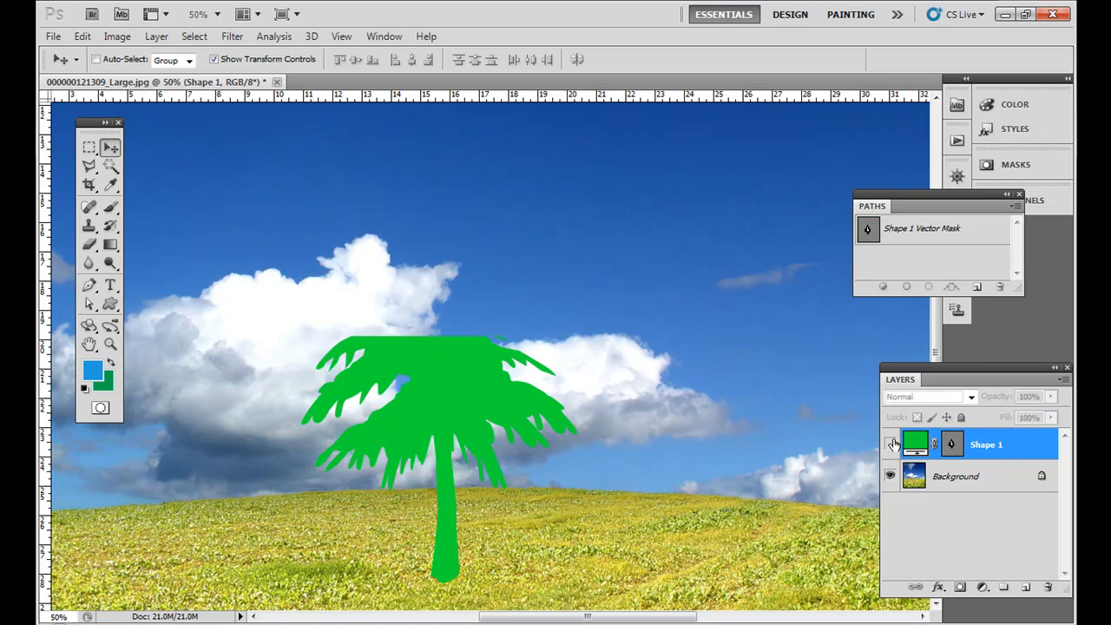
{"action": "left_click", "coordinate": [890, 444]}
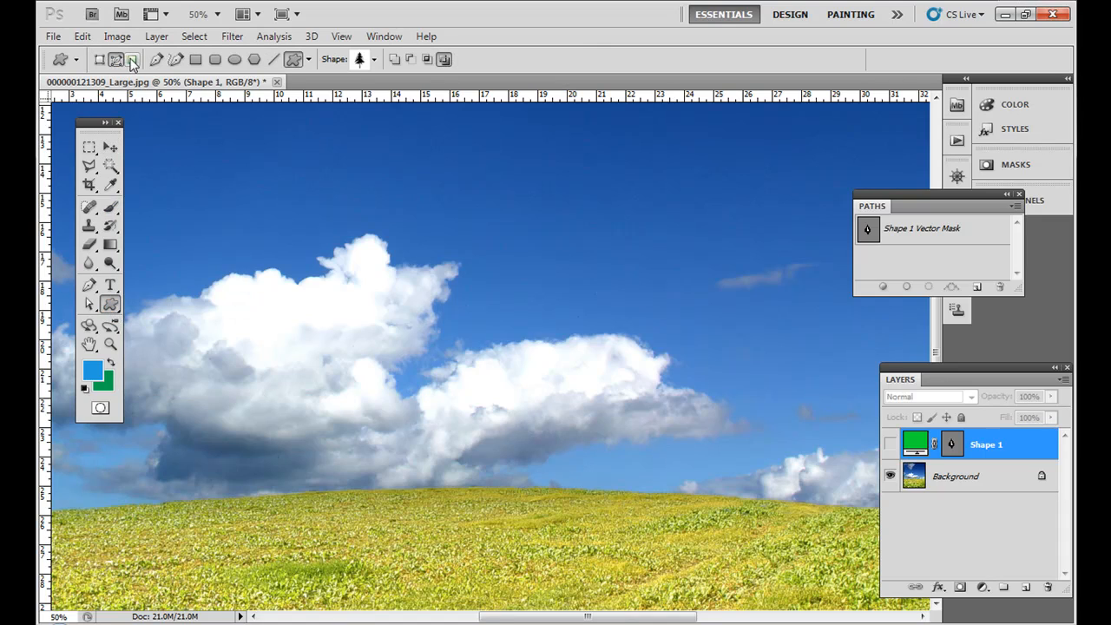
Step: Set the custom shape mode to Fill Pixels and add a new empty layer above the Background photo
{"action": "left_click", "coordinate": [132, 59]}
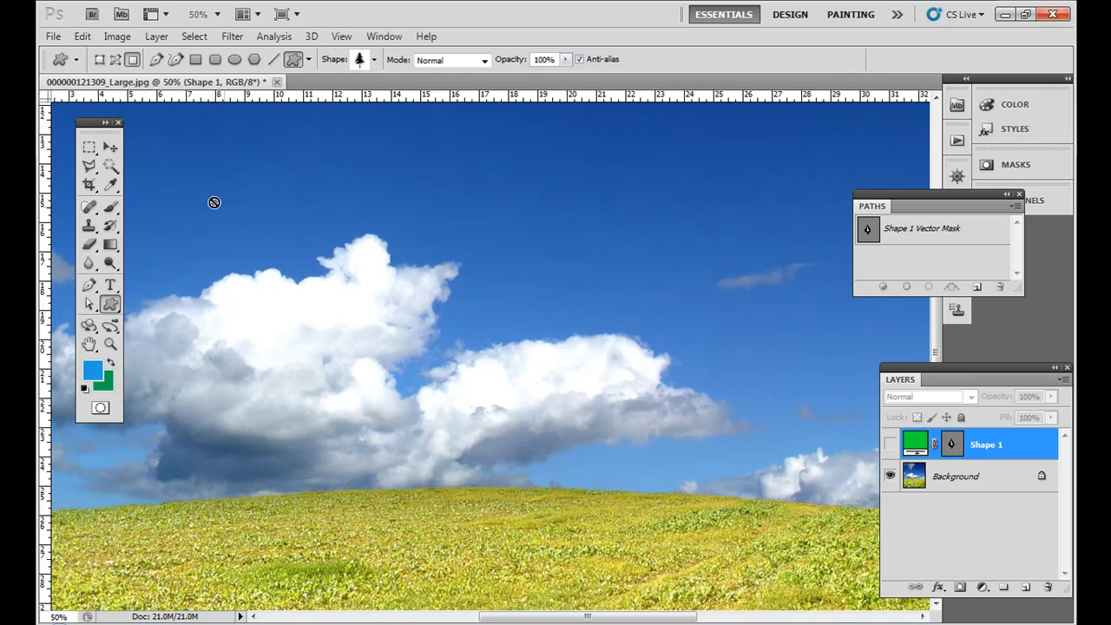
{"action": "left_click", "coordinate": [958, 476]}
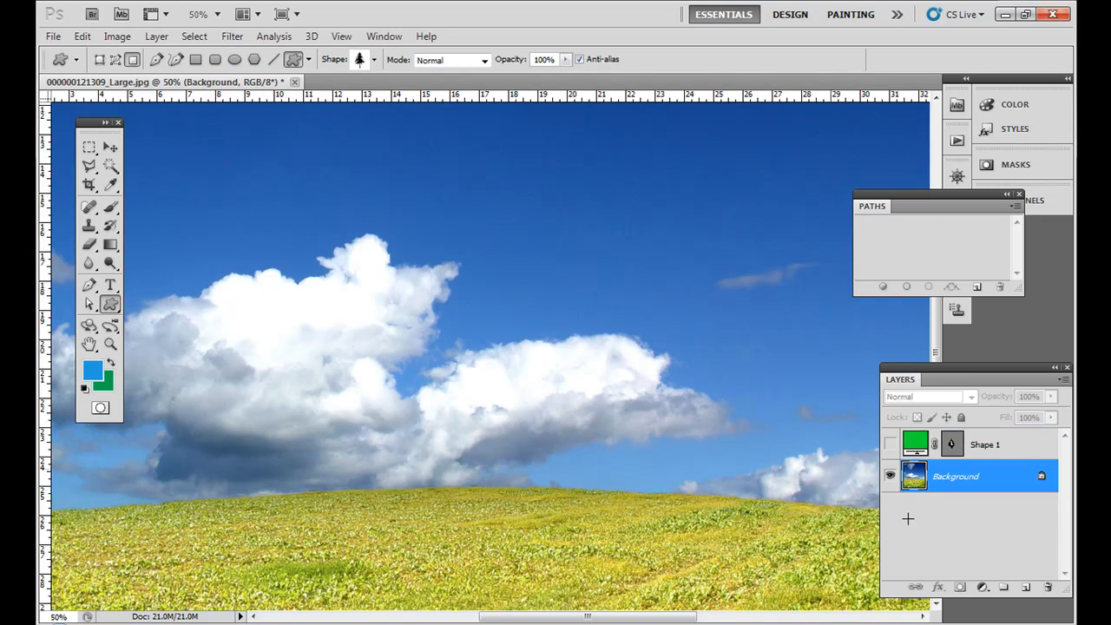
{"action": "mouse_move", "coordinate": [345, 223]}
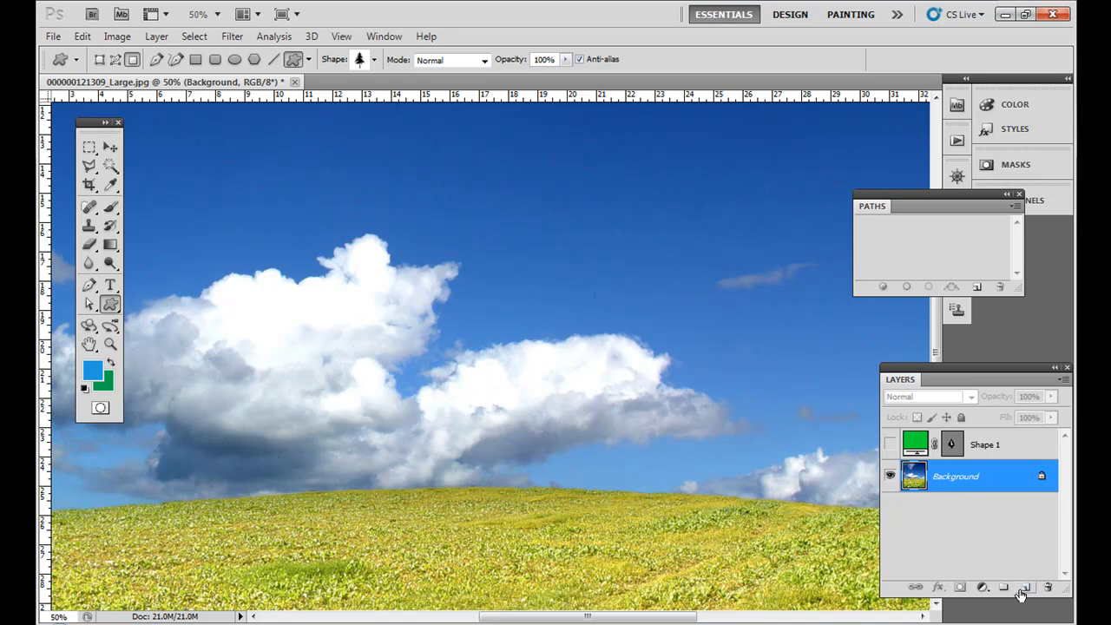
{"action": "left_click", "coordinate": [1023, 590]}
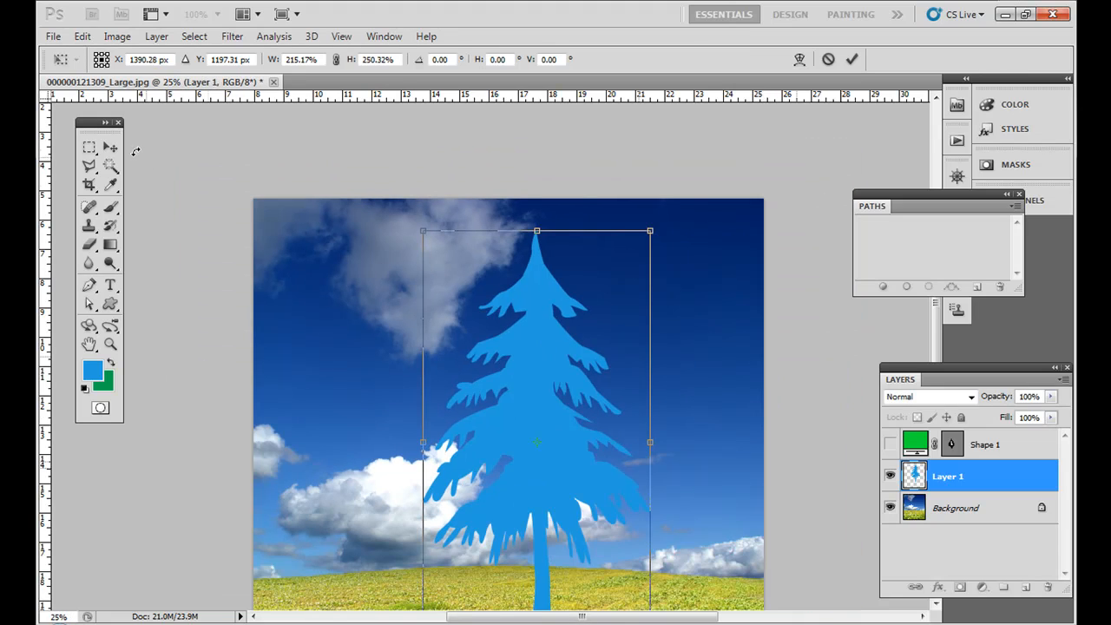
Step: Nudge the pine tree left, scale it to about 65%, raise it into the sky, and apply
{"action": "left_click", "coordinate": [111, 147]}
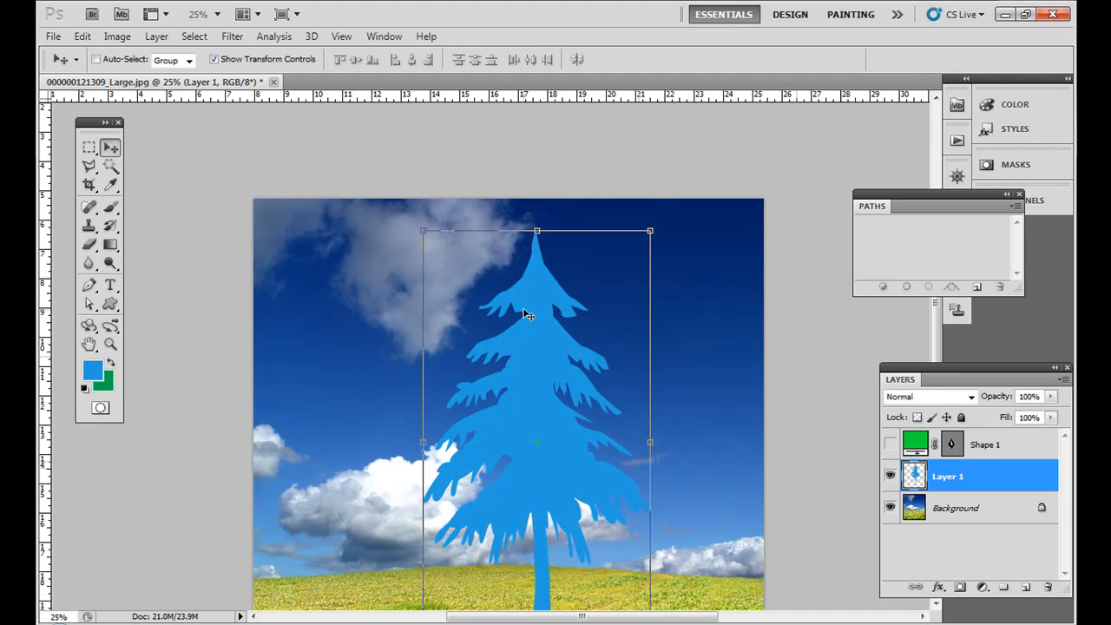
{"action": "left_click_drag", "start_coordinate": [525, 317], "coordinate": [473, 291]}
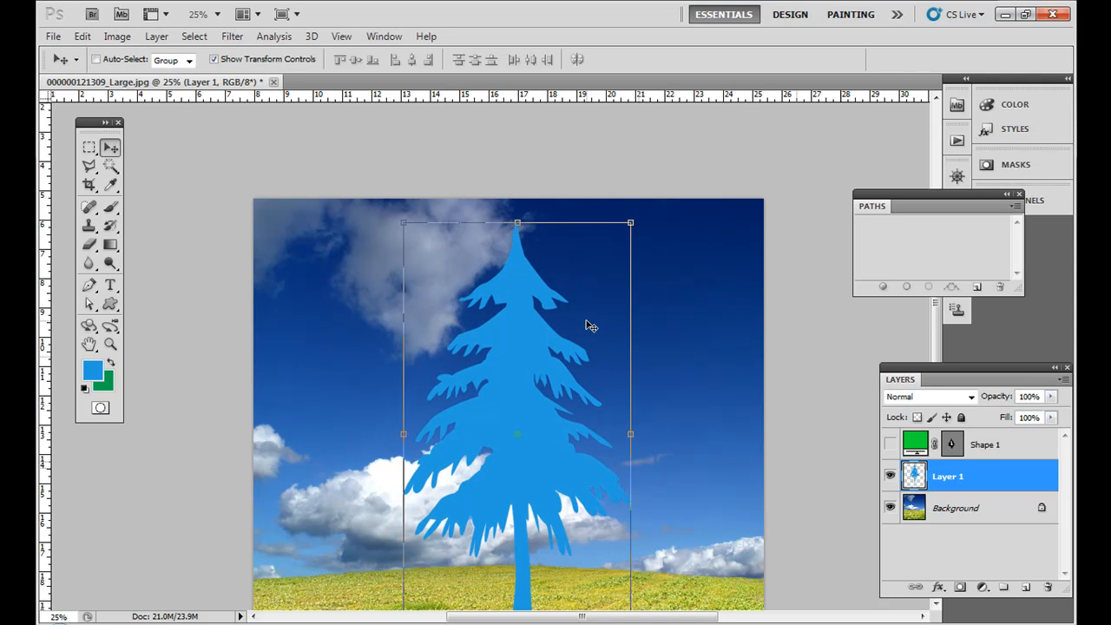
{"action": "left_click", "coordinate": [627, 223]}
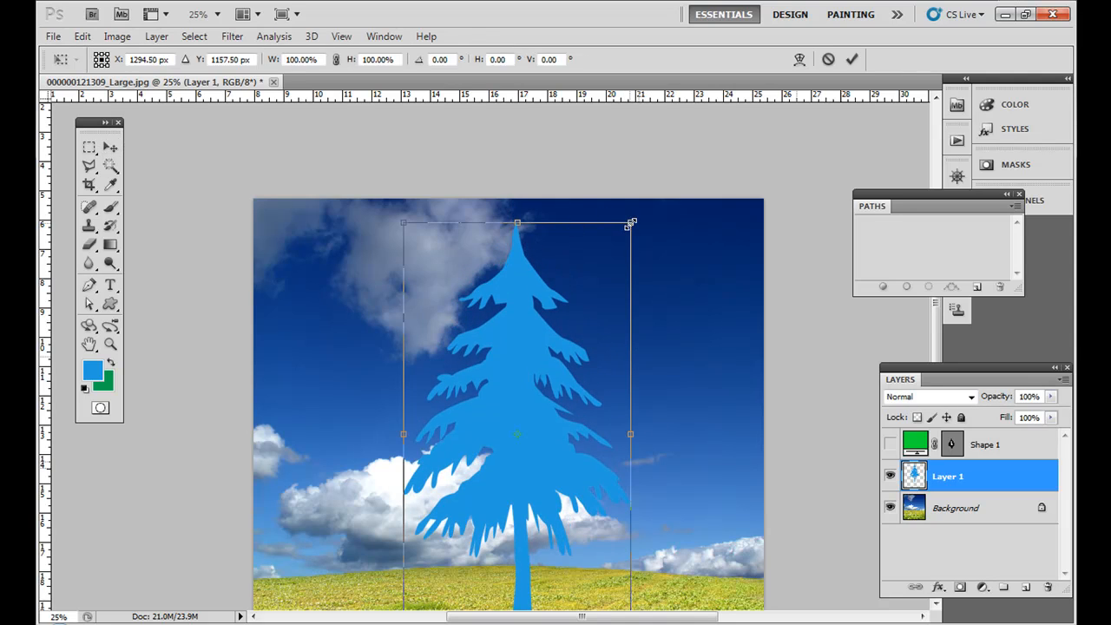
{"action": "left_click_drag", "start_coordinate": [629, 223], "coordinate": [552, 369]}
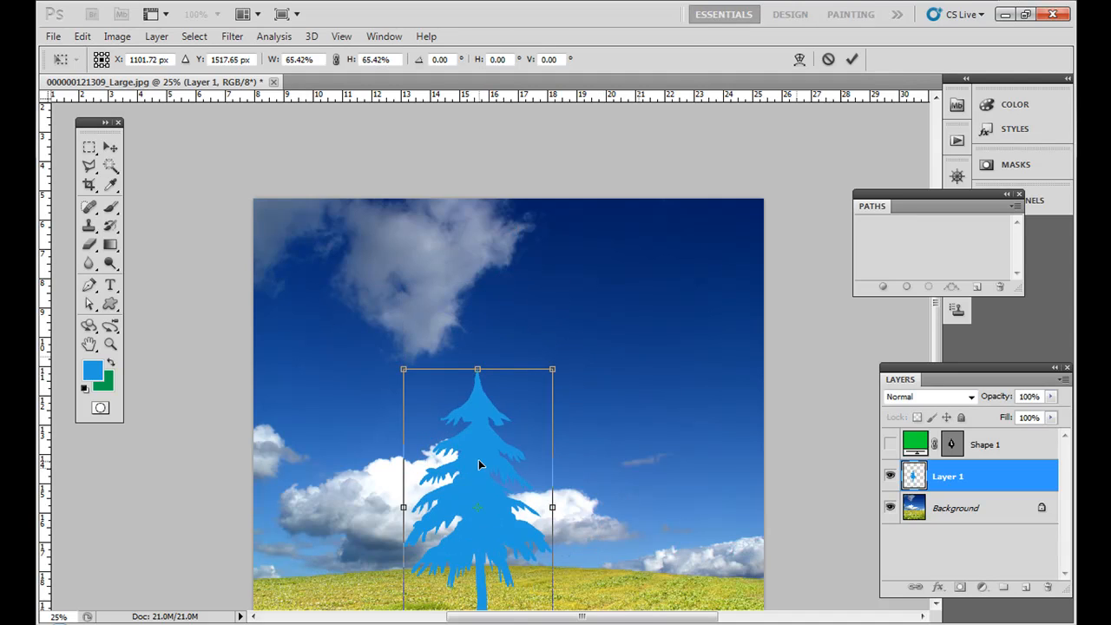
{"action": "left_click_drag", "start_coordinate": [477, 469], "coordinate": [541, 360]}
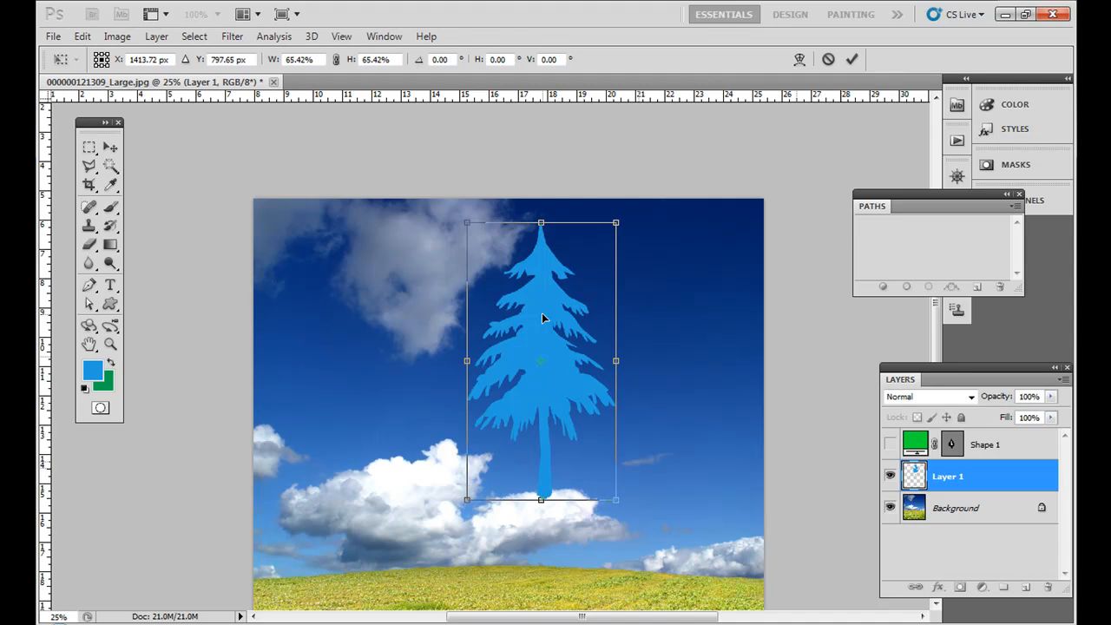
{"action": "left_click", "coordinate": [110, 148]}
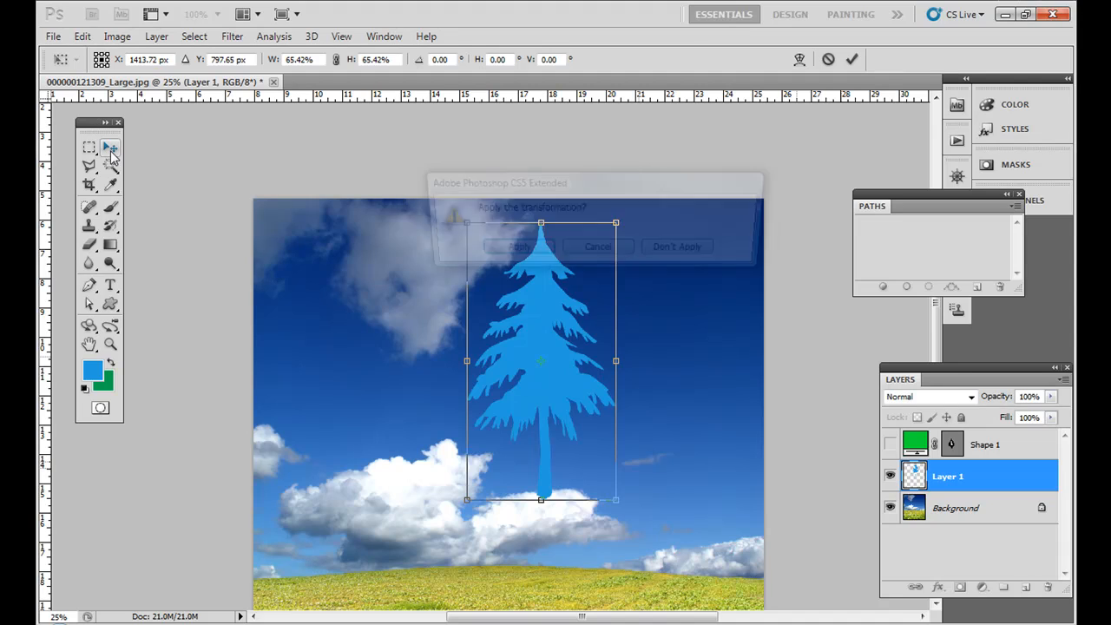
{"action": "left_click", "coordinate": [518, 246]}
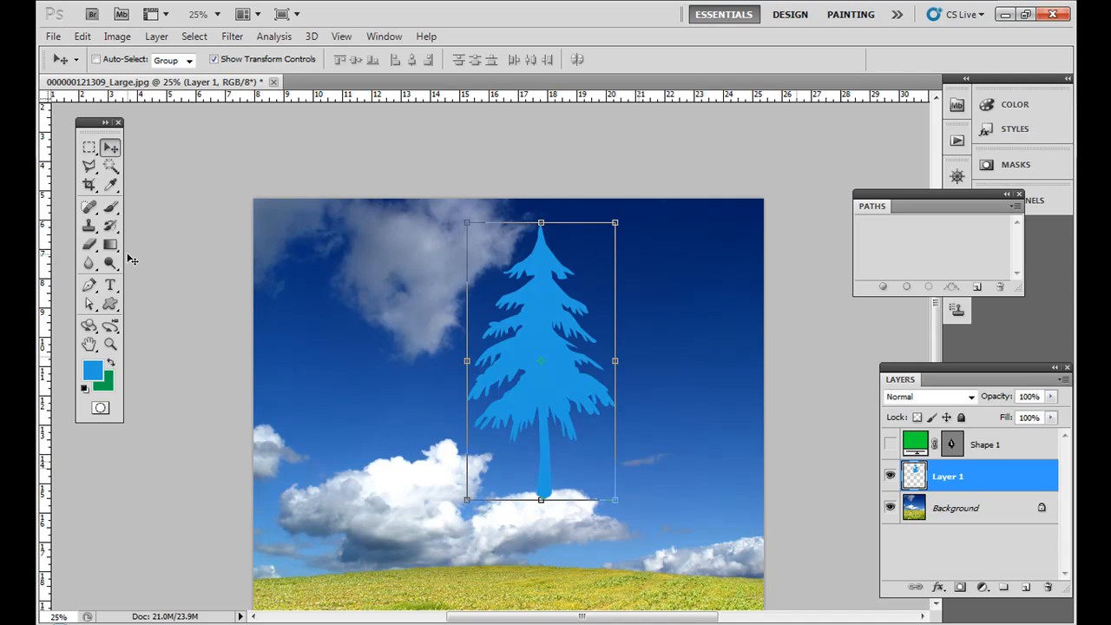
Step: Reselect the Custom Shape tool with Fill Pixels mode
{"action": "left_click", "coordinate": [111, 304]}
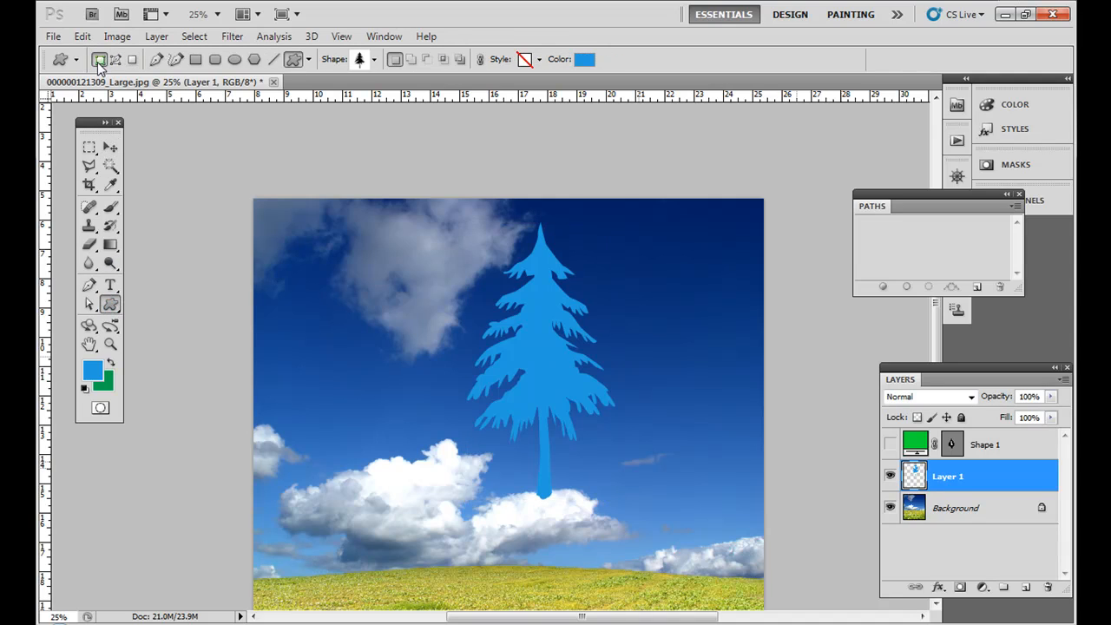
{"action": "left_click", "coordinate": [130, 59]}
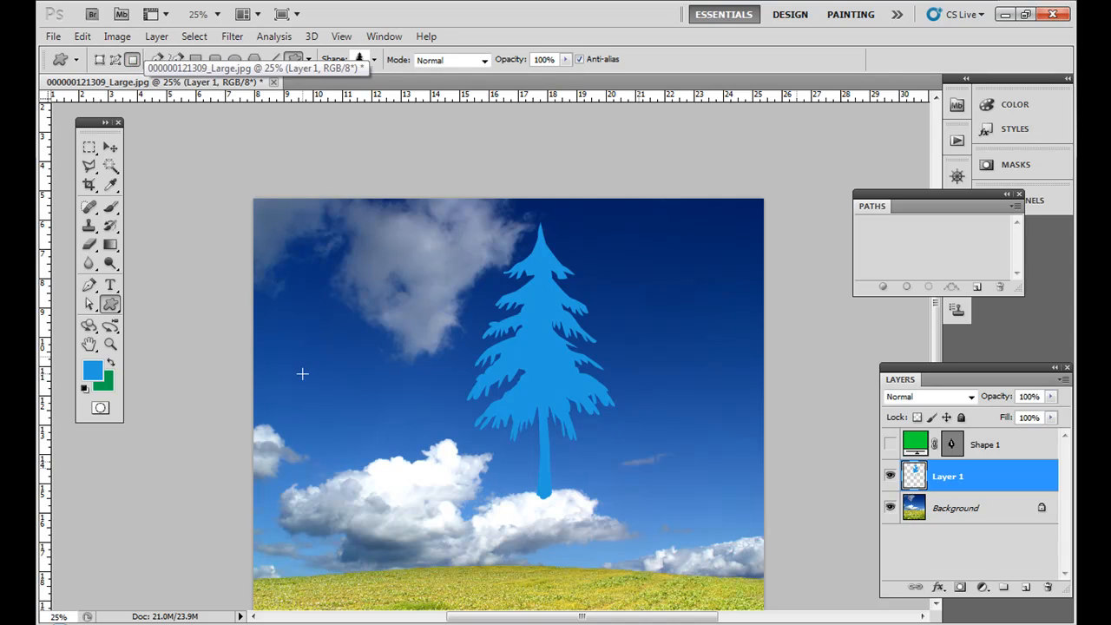
{"action": "mouse_move", "coordinate": [352, 355]}
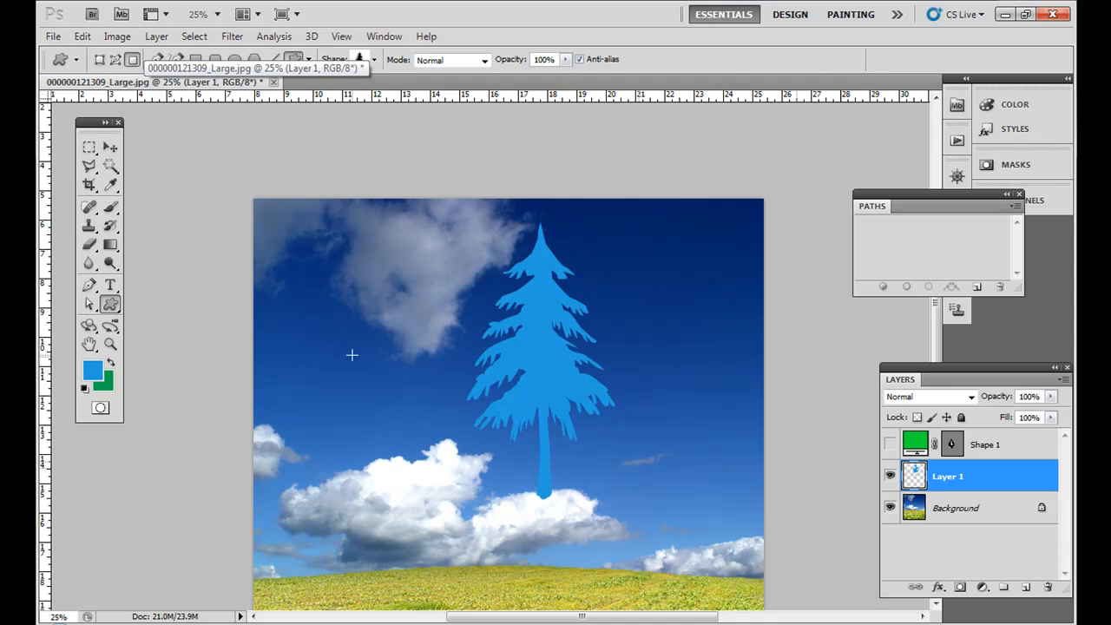
{"action": "mouse_move", "coordinate": [414, 298]}
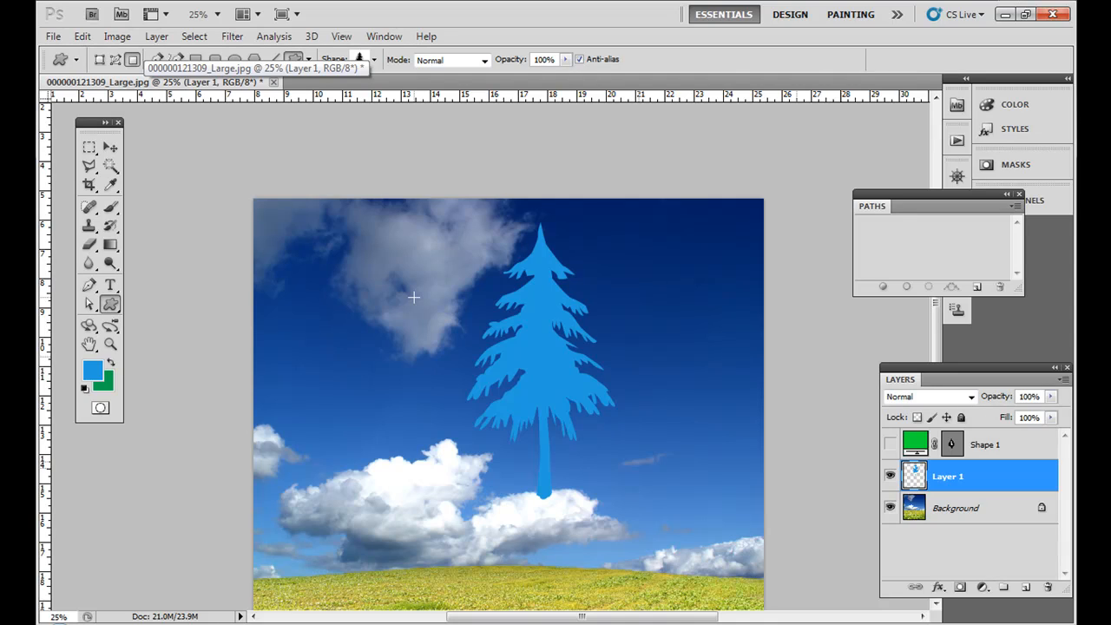